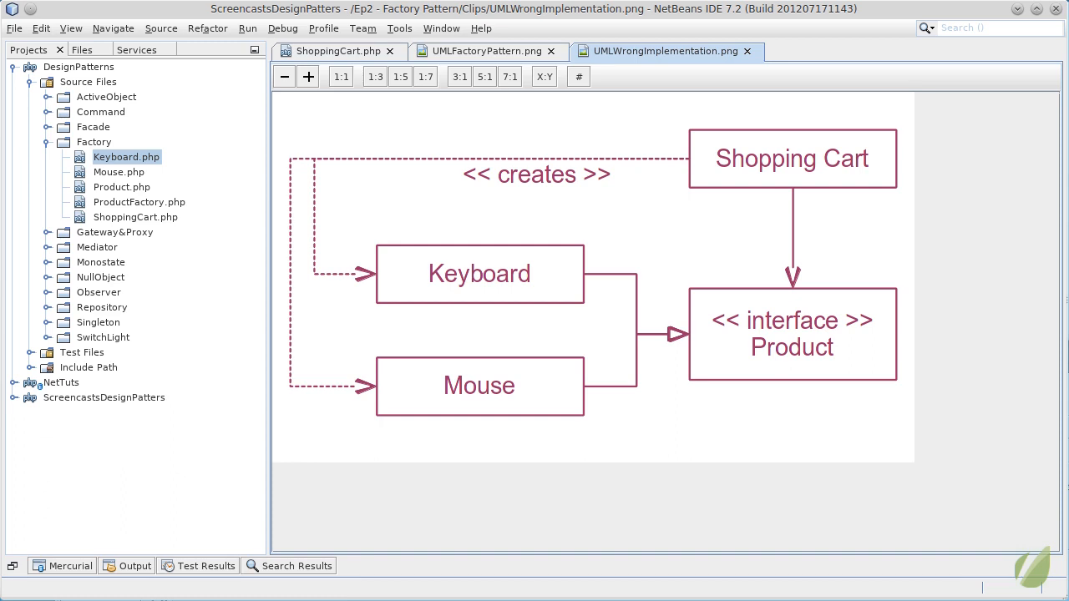
# - In ShoppingCart.php, declare private $productsInTheCart = array();
pyautogui.click(334, 51)
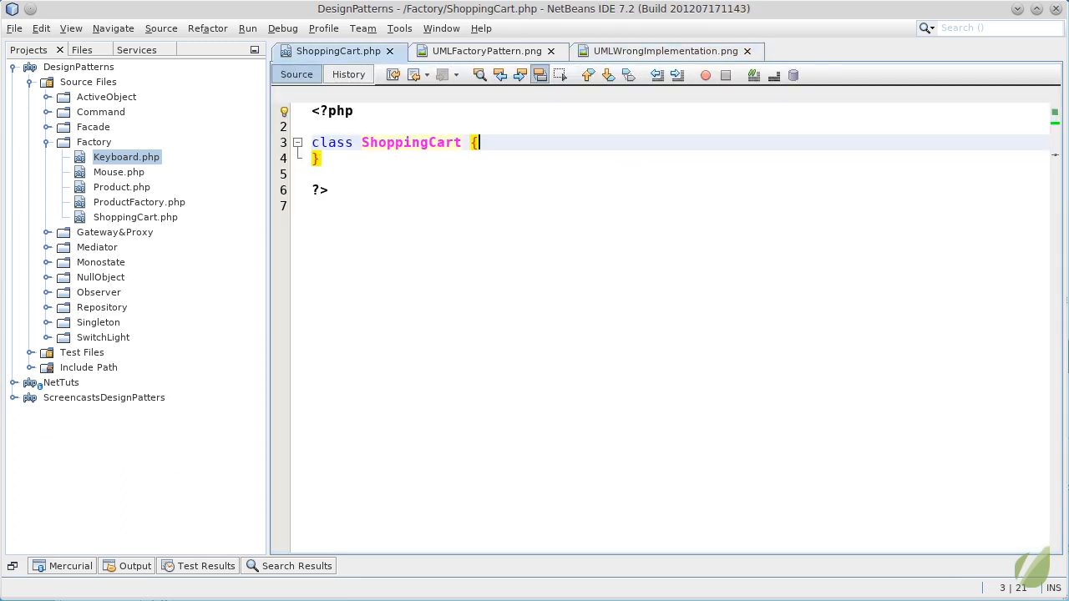
pyautogui.press('Return')
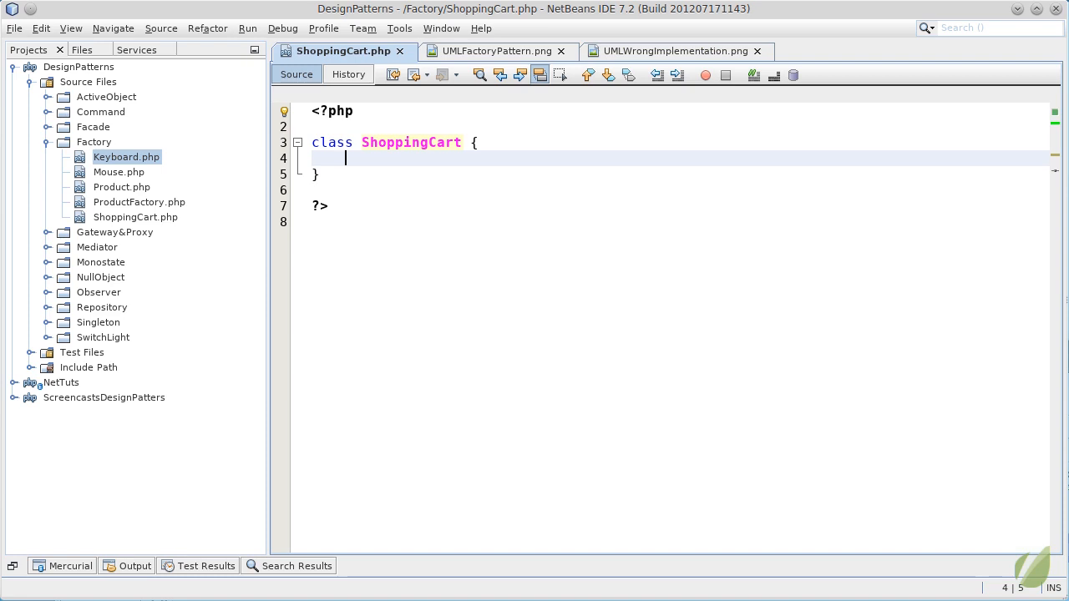
pyautogui.write('private $variableName;')
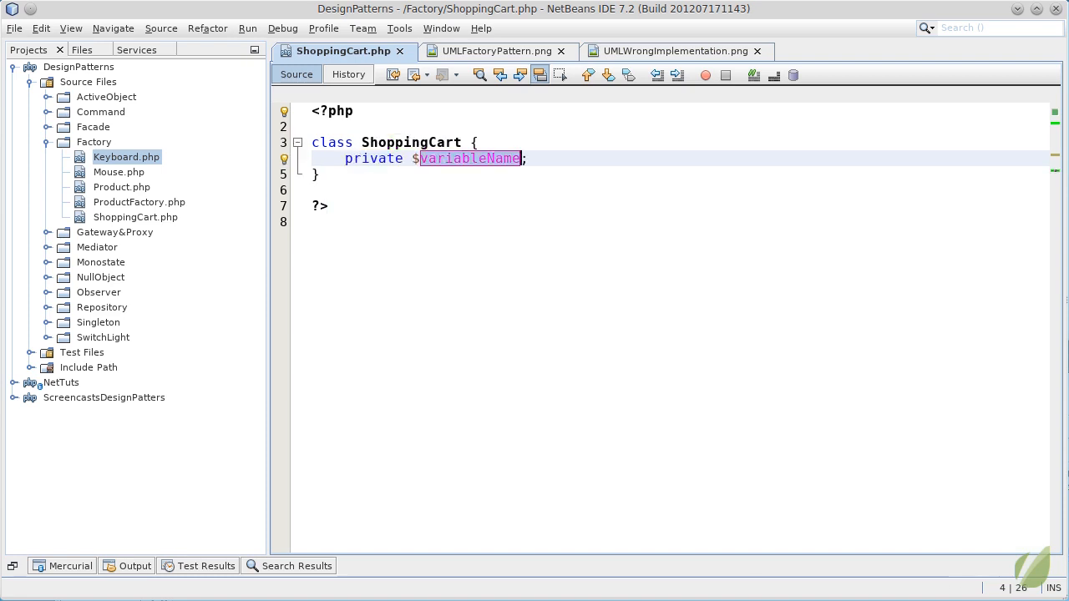
pyautogui.write('products')
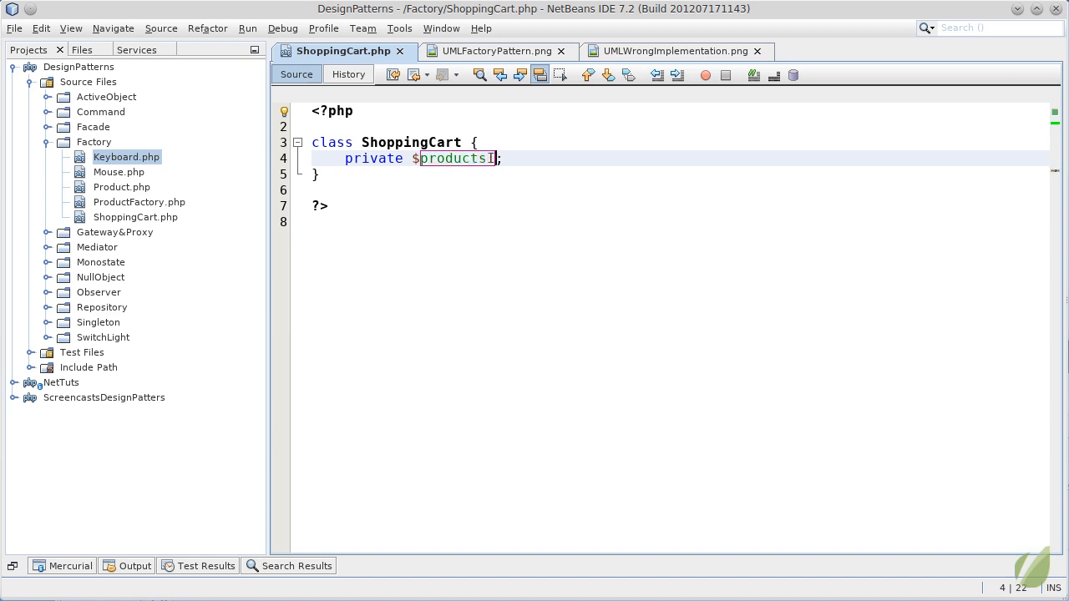
pyautogui.write('nTheCart = array(')
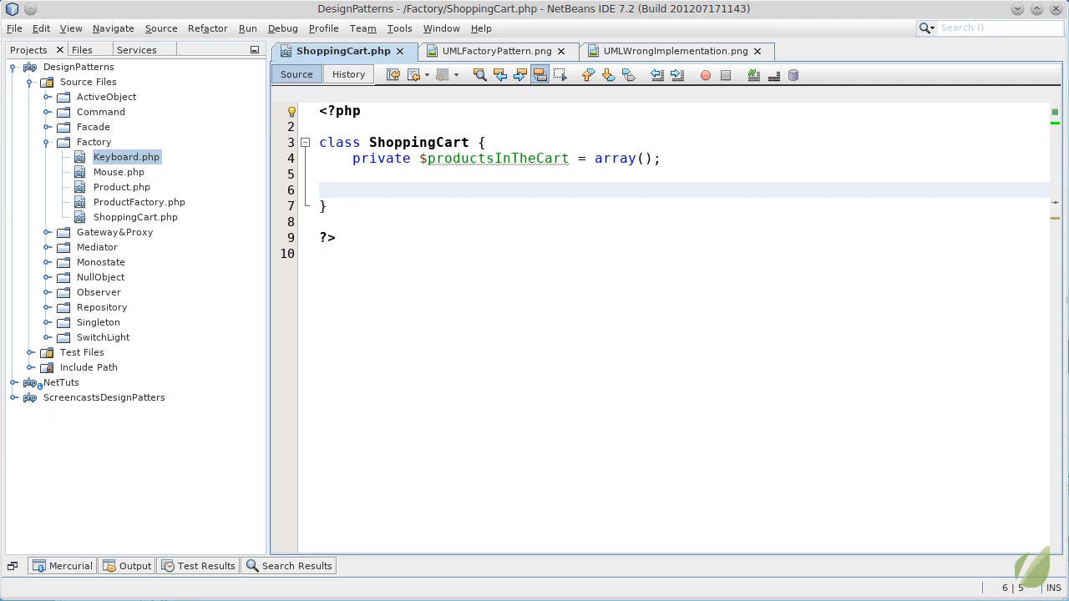
# - Write add($productId) adding a new Keyboard if isKeyboard, else a new Mouse, to productsInTheCart
pyautogui.write('fnc')
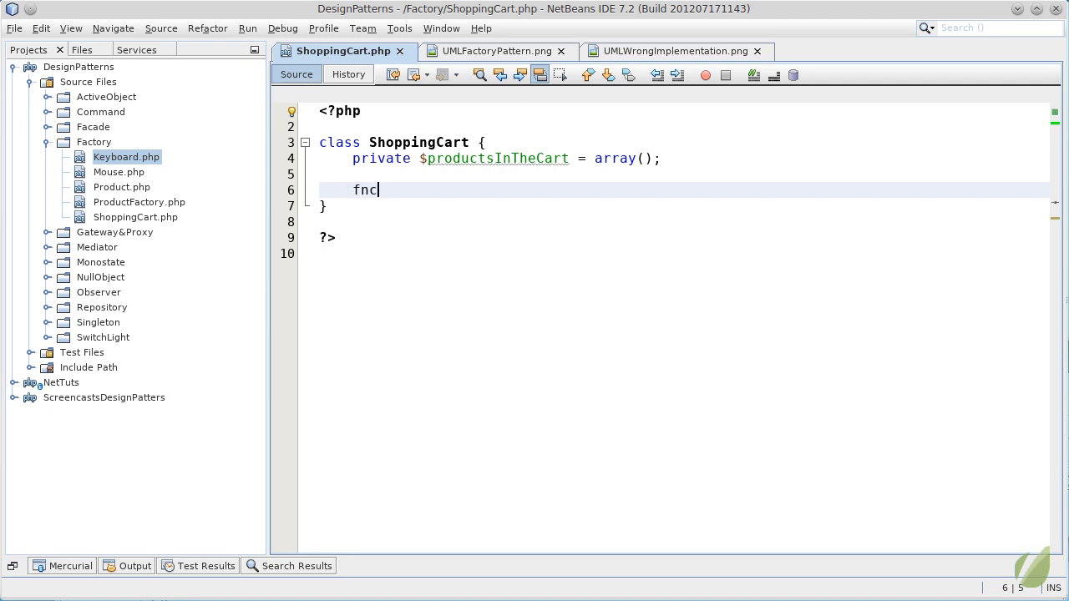
pyautogui.write('function add($param) {')
pyautogui.write('if($this->isKeyboard($productId))')
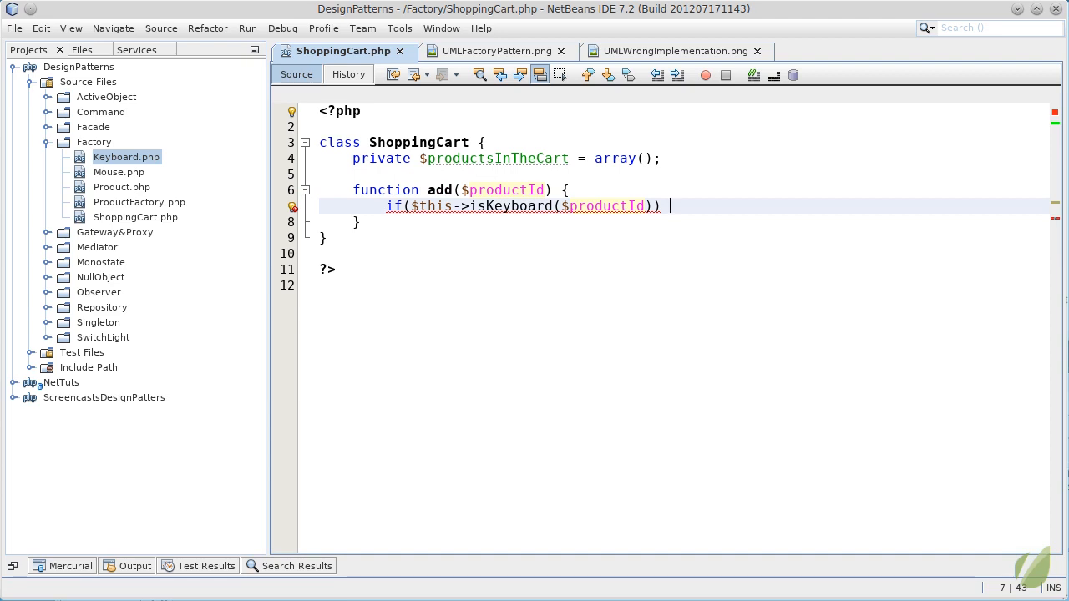
pyautogui.press('Return')
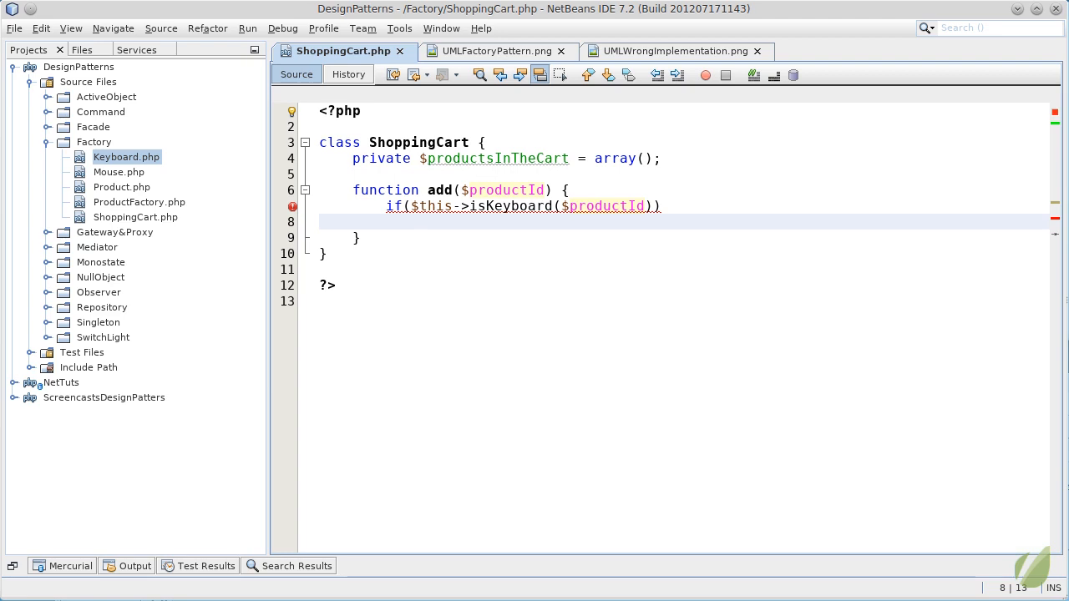
pyautogui.write('$')
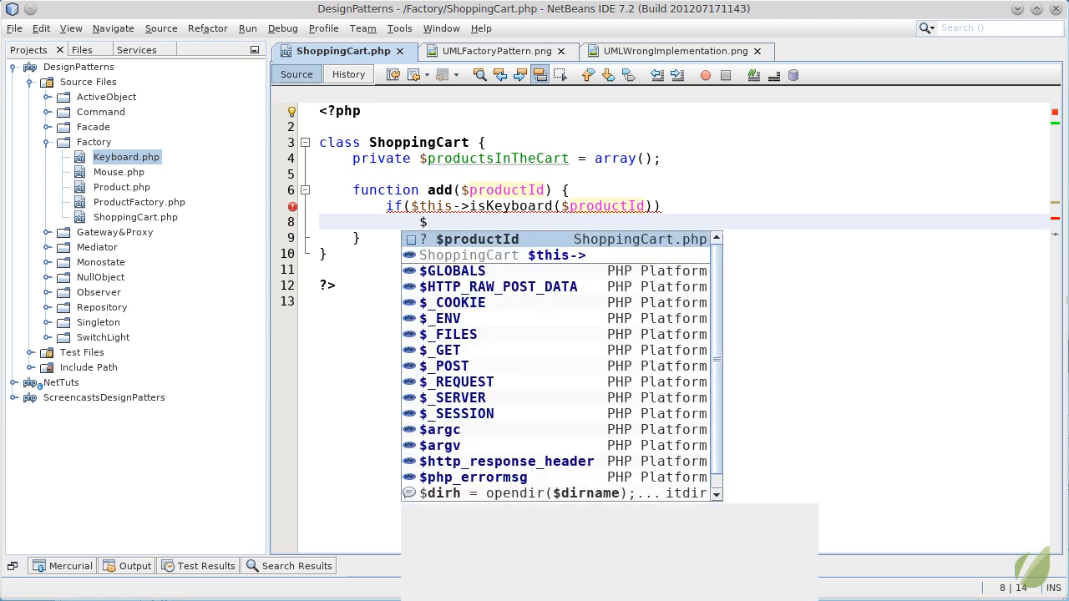
pyautogui.write('this->productsInTheCart')
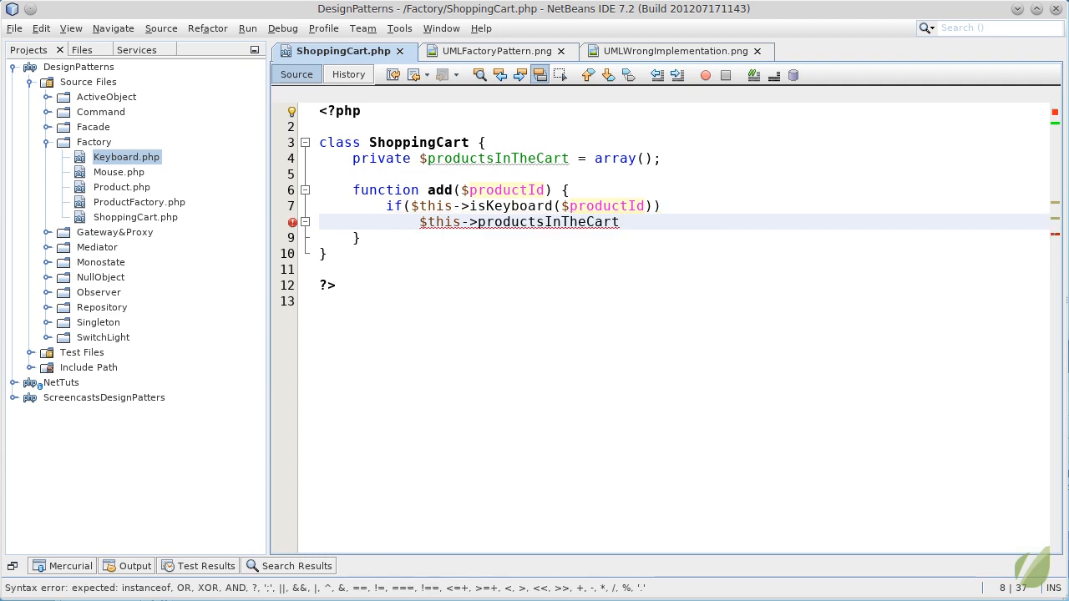
pyautogui.write('[] = new Keyboard();')
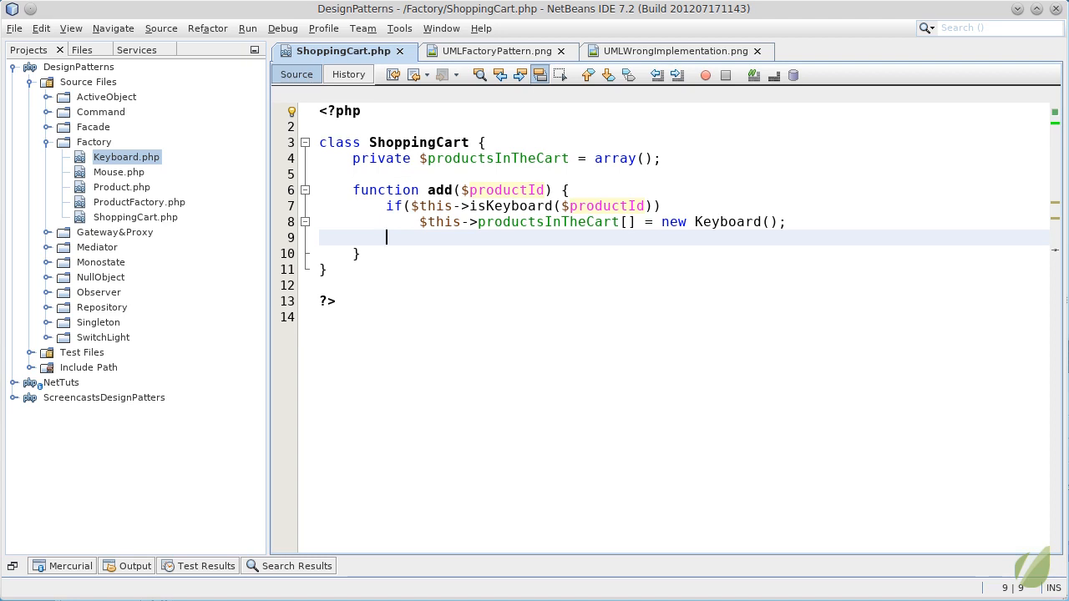
pyautogui.write('$this->')
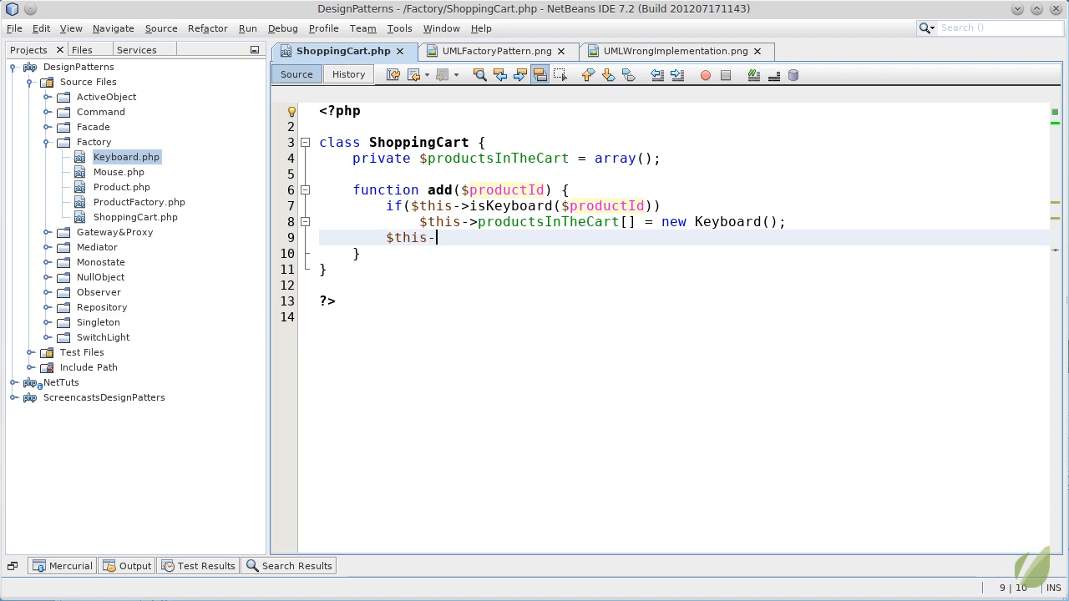
pyautogui.write('>productsInTheCart')
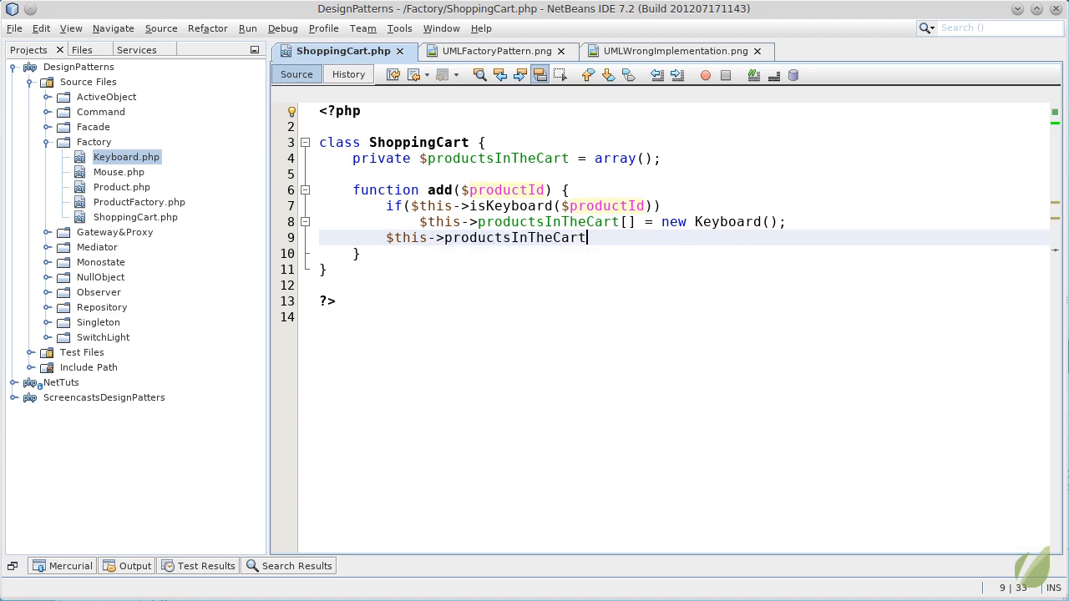
pyautogui.write('[] = new Mouse();')
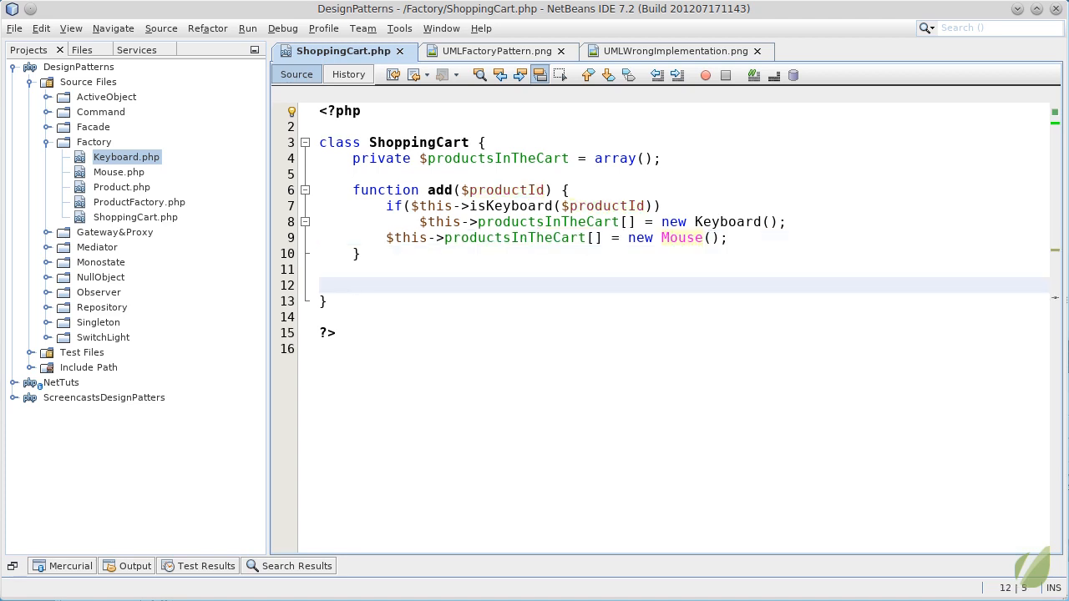
# - Add a private isKeyboard($productId) method below add() and start typing return substr
pyautogui.click(353, 285)
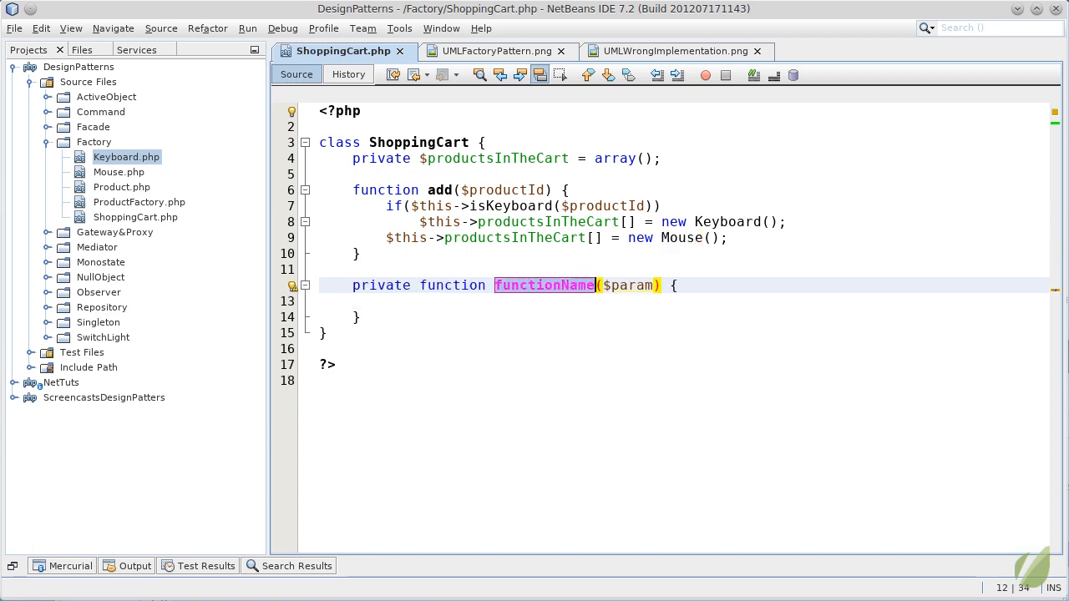
pyautogui.write('idK')
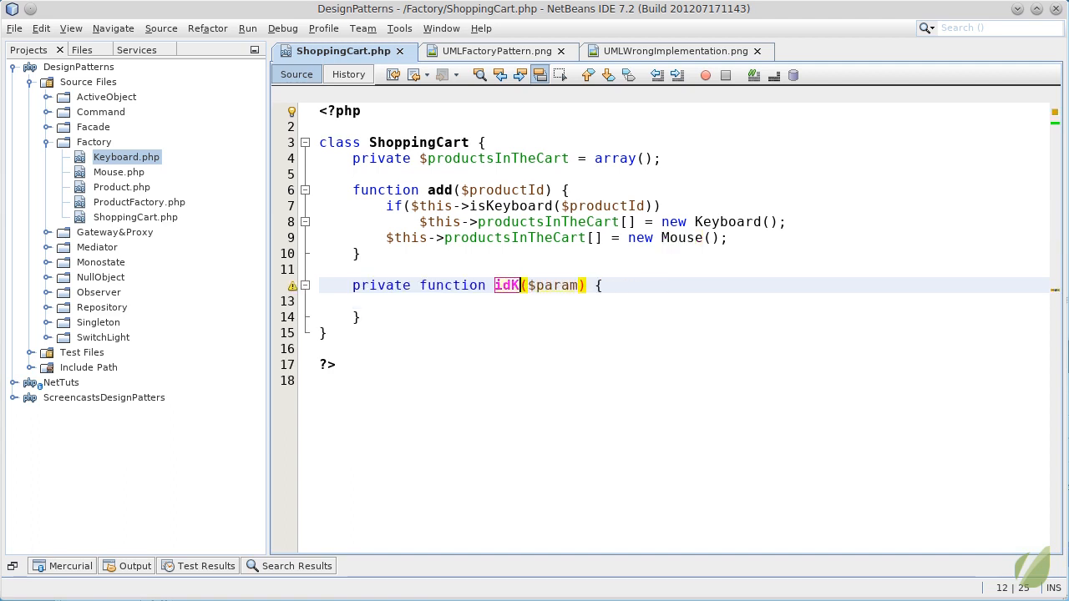
pyautogui.write('isKeyboard')
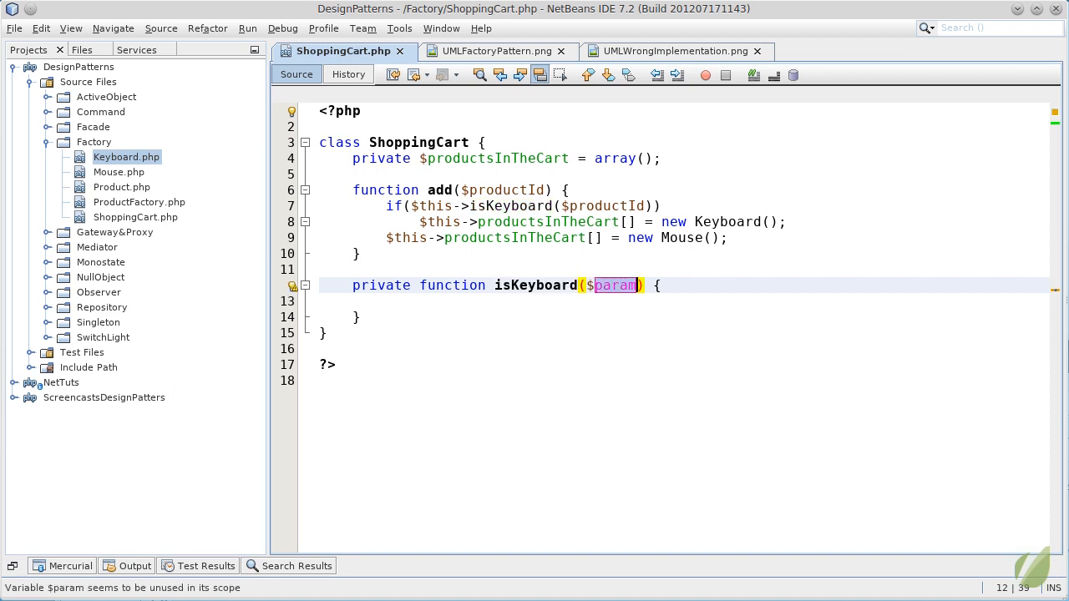
pyautogui.write('productId')
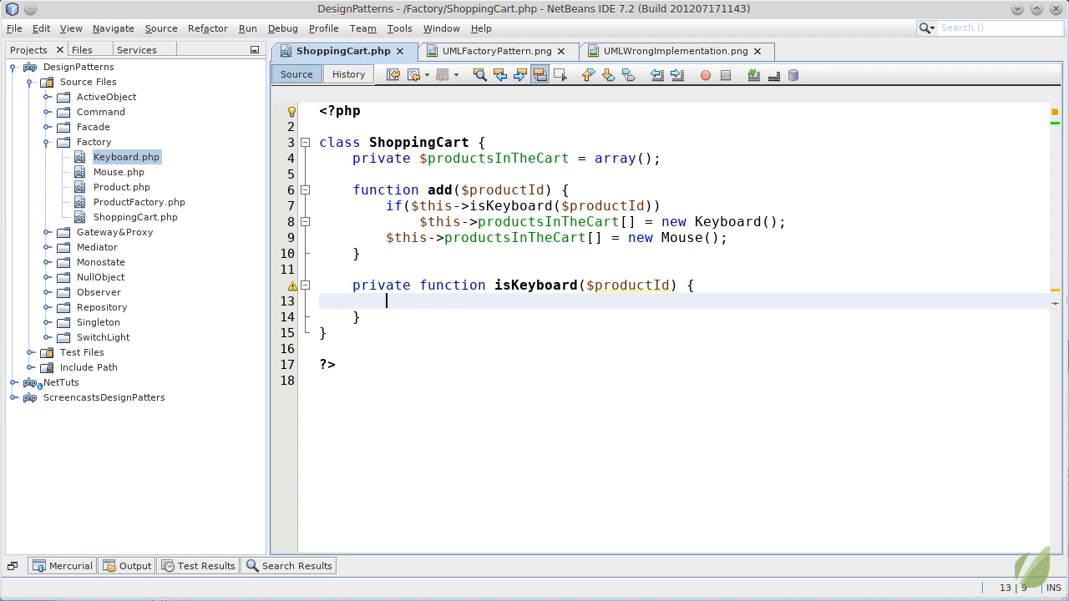
pyautogui.write('return sub')
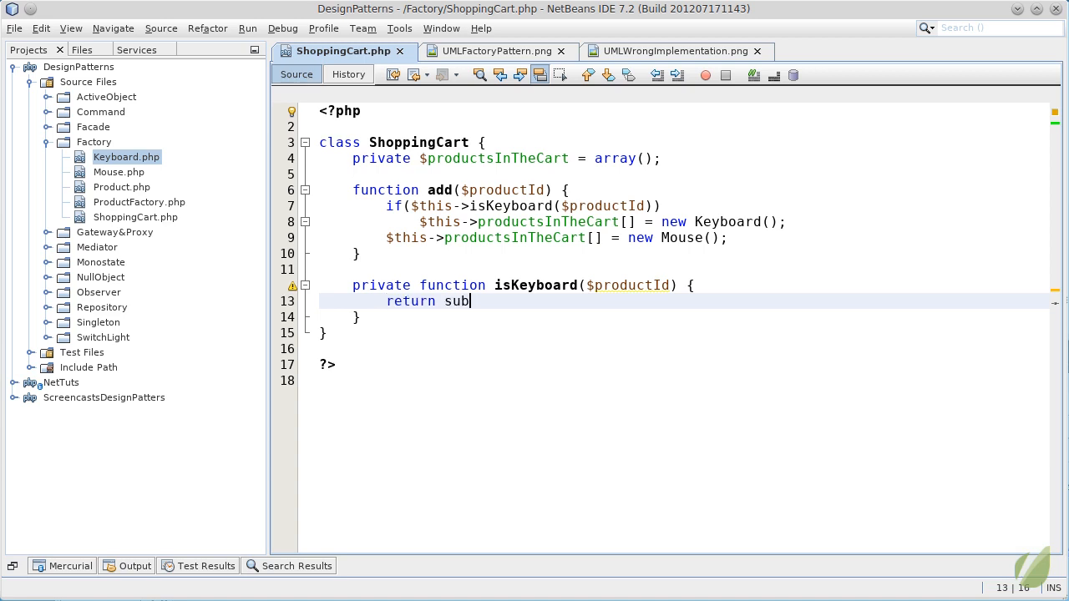
pyautogui.write('b')
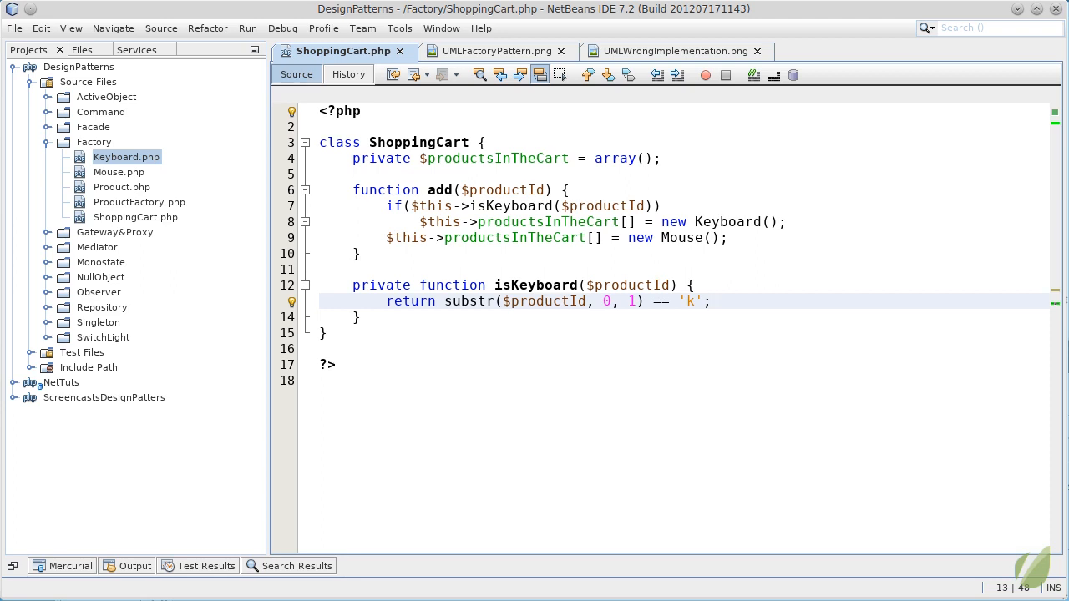
# - Complete return substr($productId, 0, 1) == 'k'; and review the isKeyboard method
pyautogui.click(711, 302)
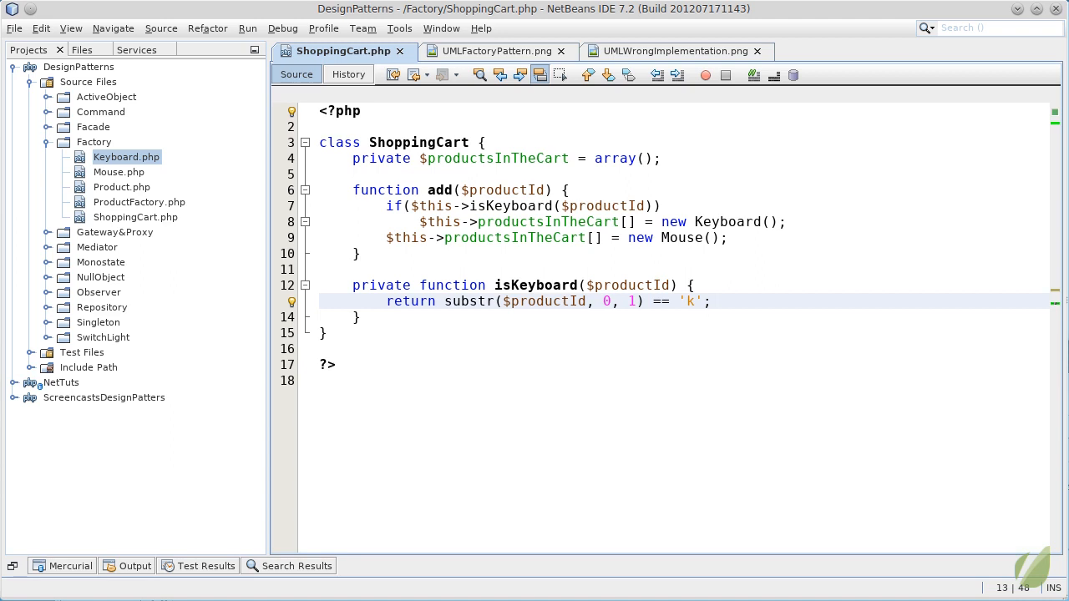
pyautogui.click(710, 301)
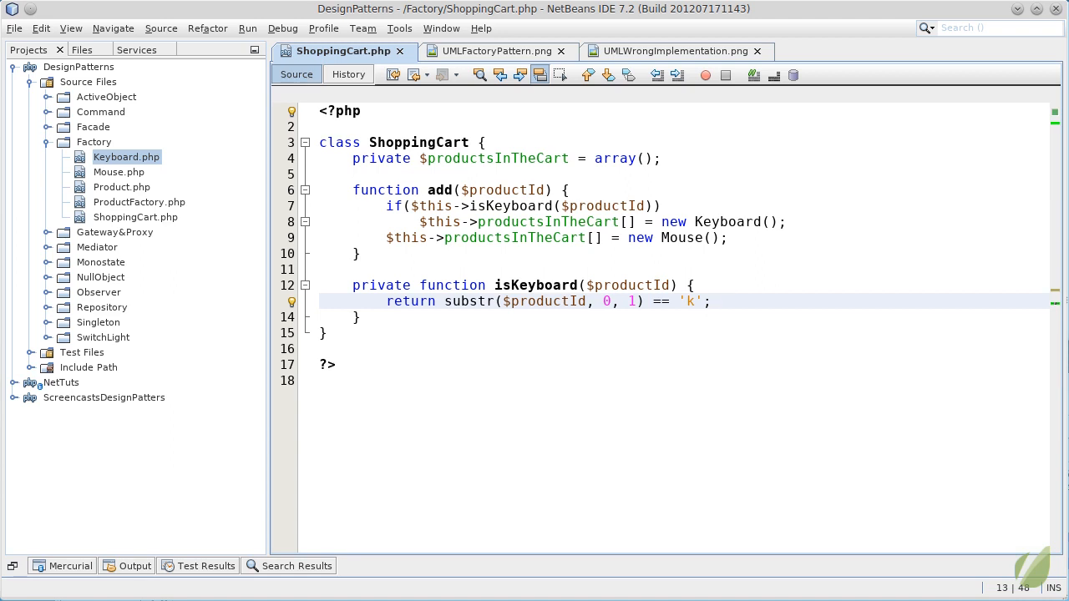
pyautogui.click(712, 302)
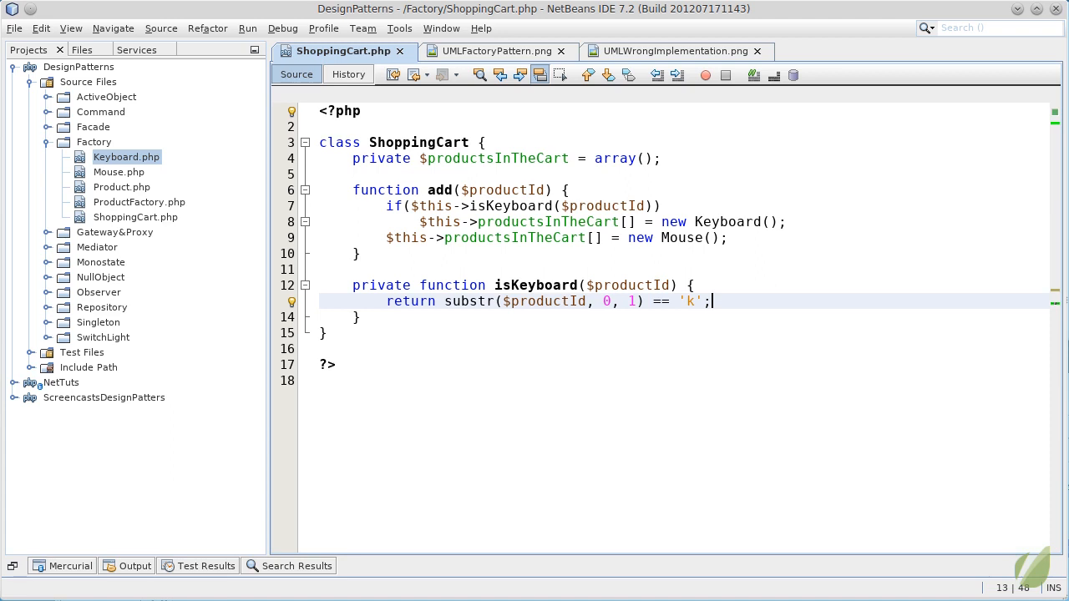
pyautogui.click(691, 285)
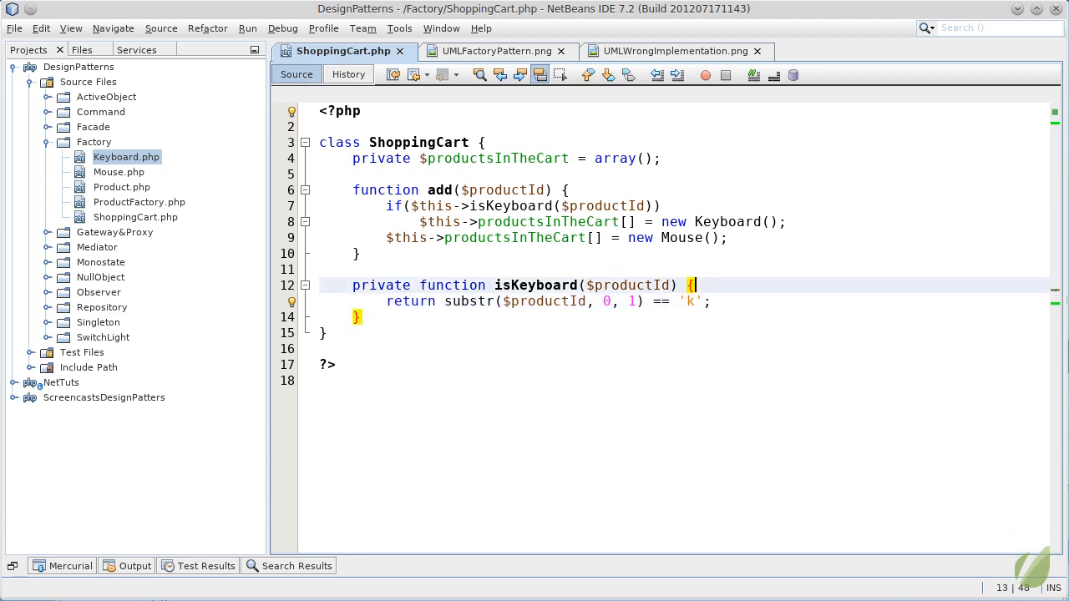
pyautogui.click(713, 238)
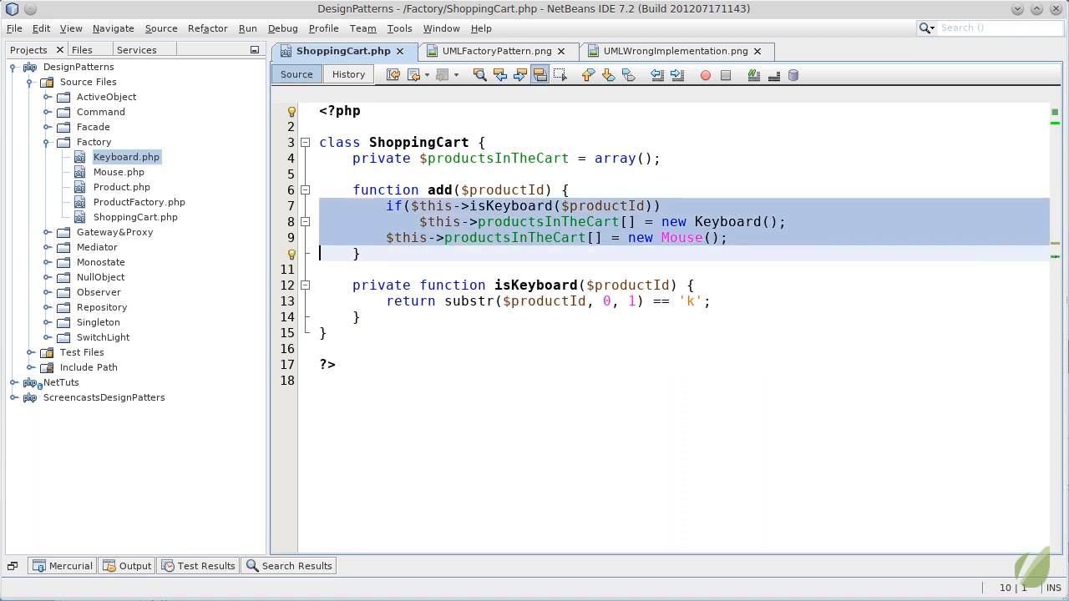
# - Move the creation lines into makeProductFromId, returning new Keyboard or new Mouse
pyautogui.press('Delete')
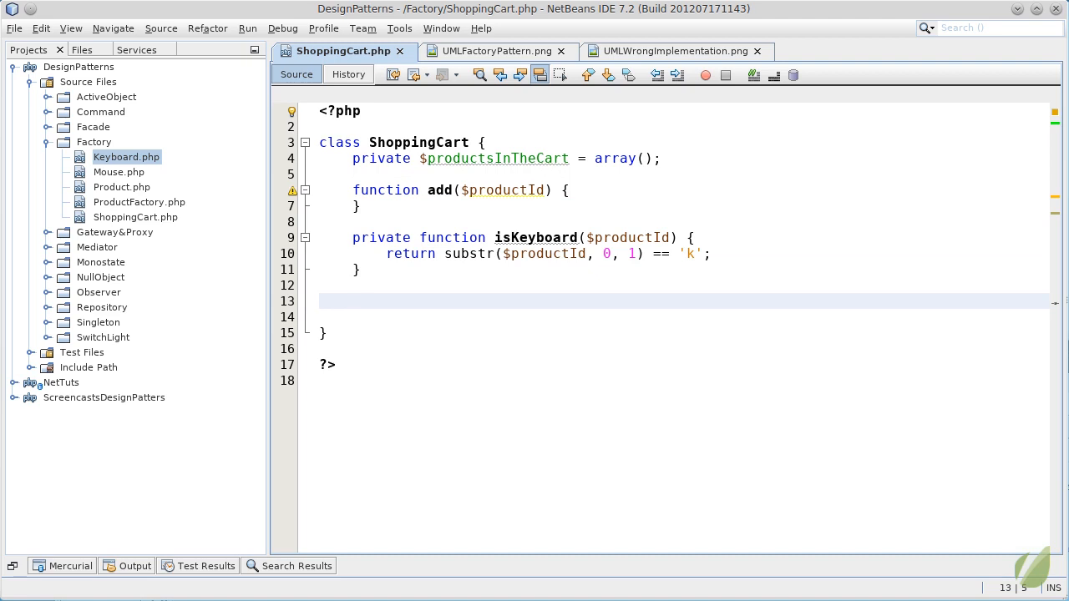
pyautogui.click(353, 301)
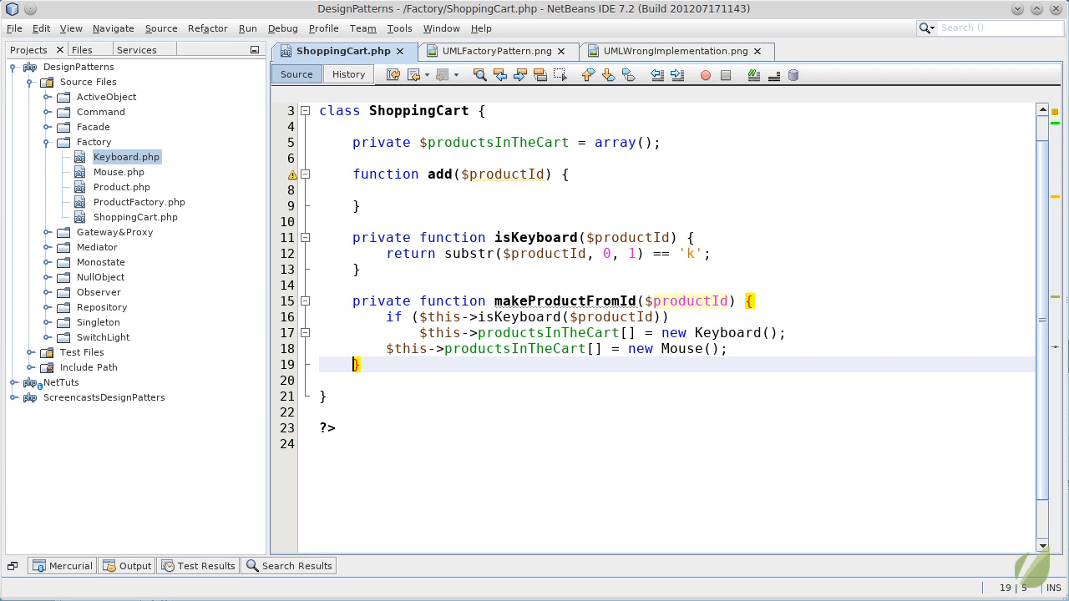
pyautogui.click(394, 316)
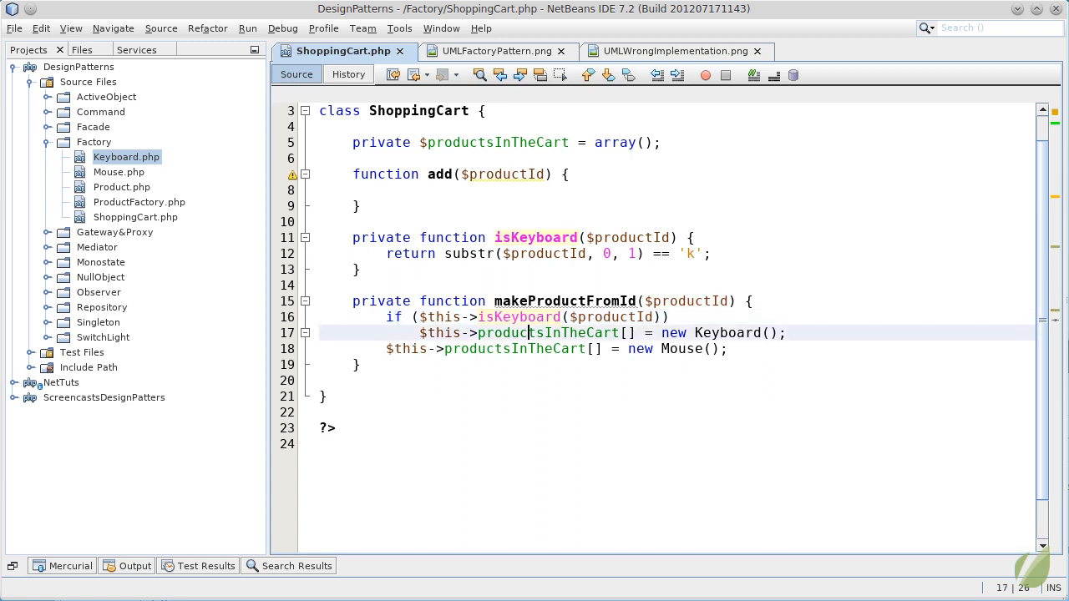
pyautogui.click(419, 332)
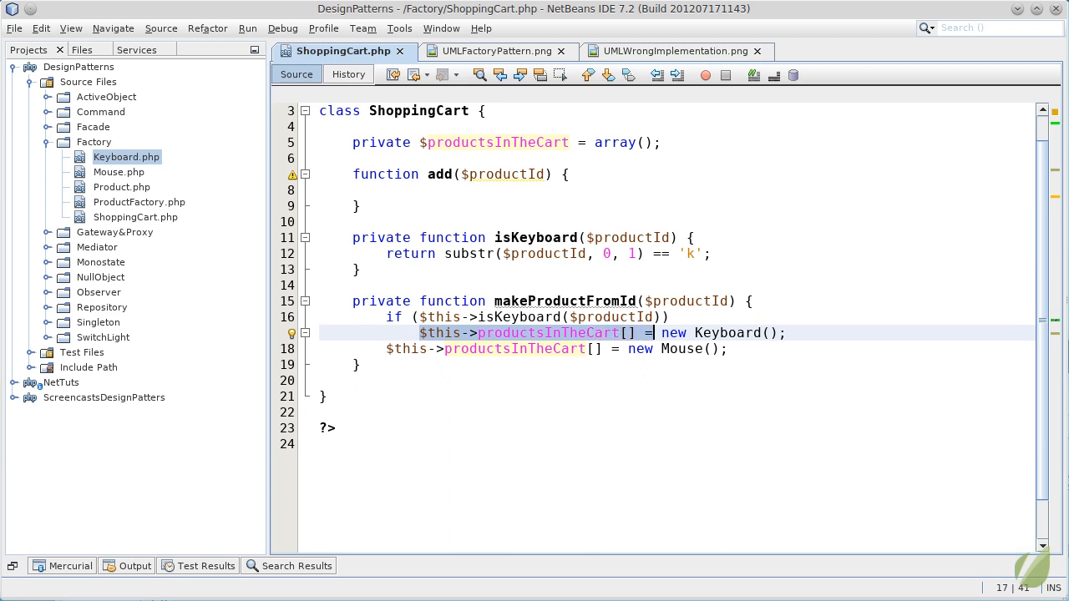
pyautogui.write('return = new Mouse();')
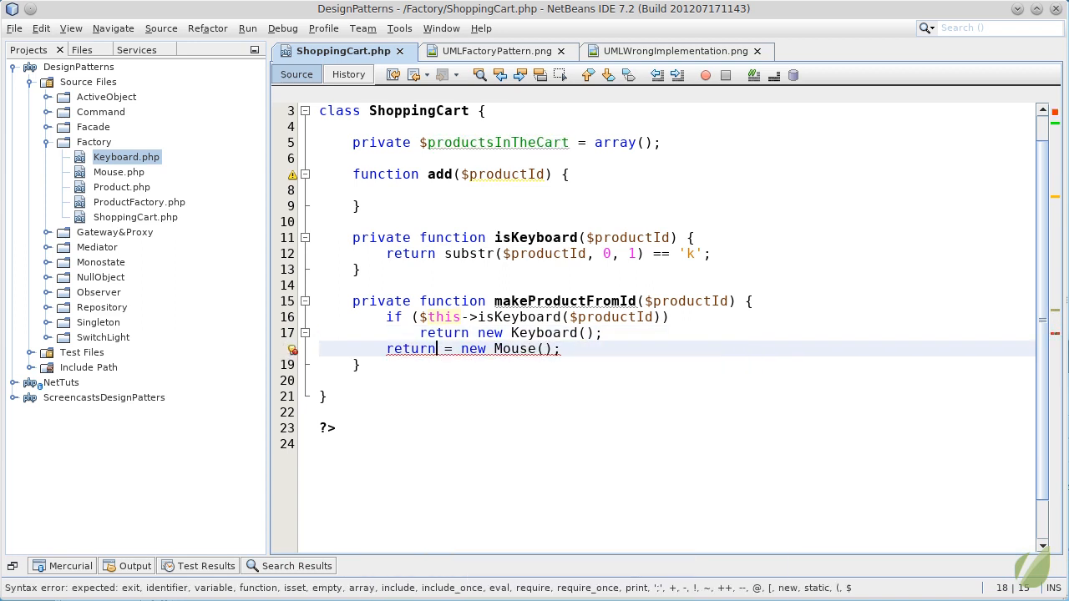
# - Make add() run $this->productsInTheCart[] = $this->makeProductFromId($productId);
pyautogui.click(438, 254)
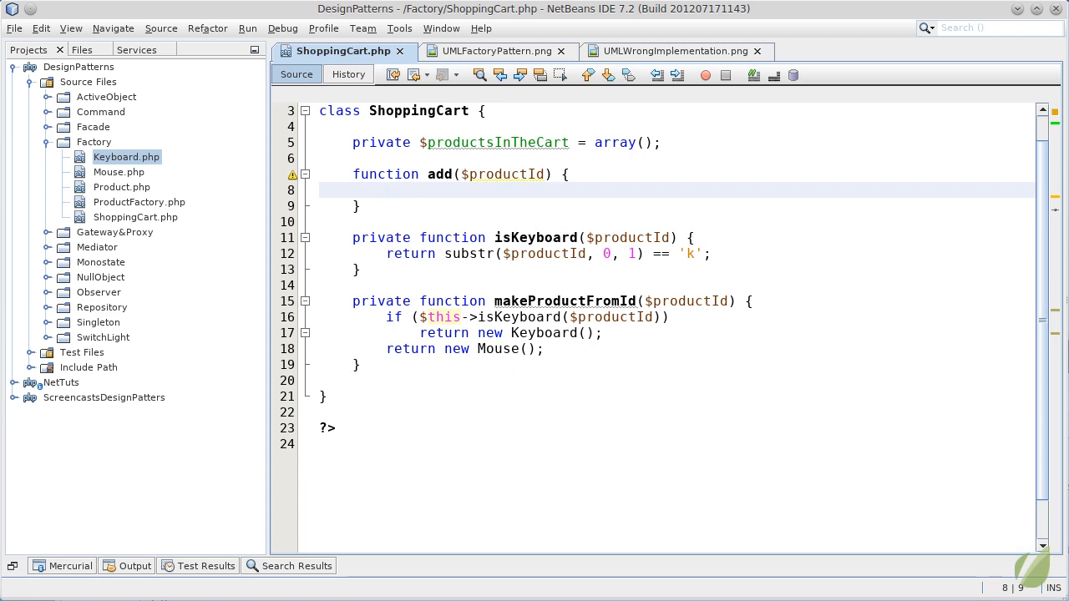
pyautogui.write('$this->productsInTheCart[] =')
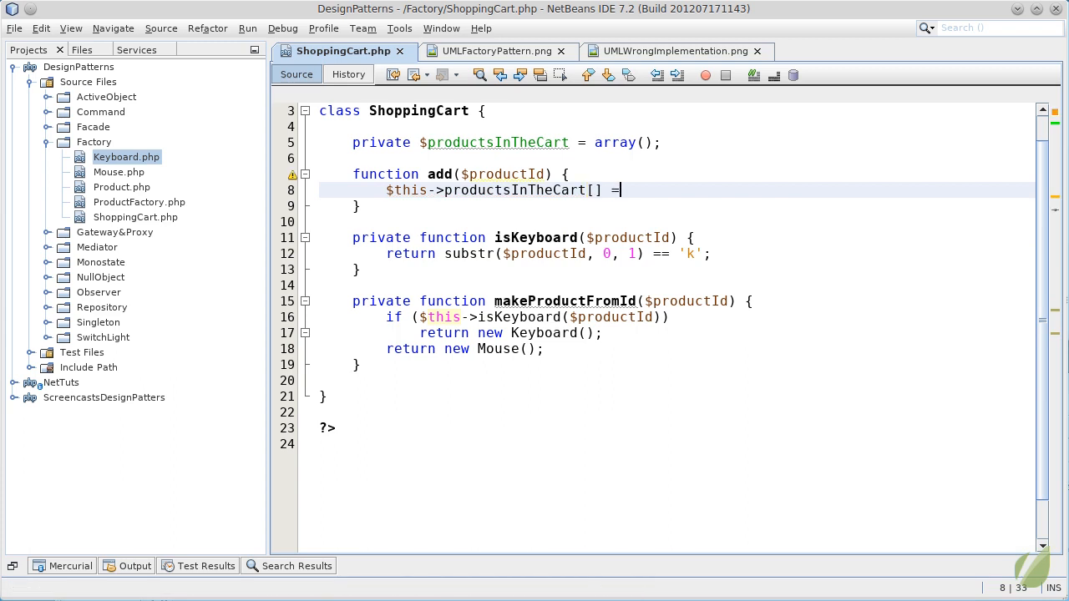
pyautogui.write('$')
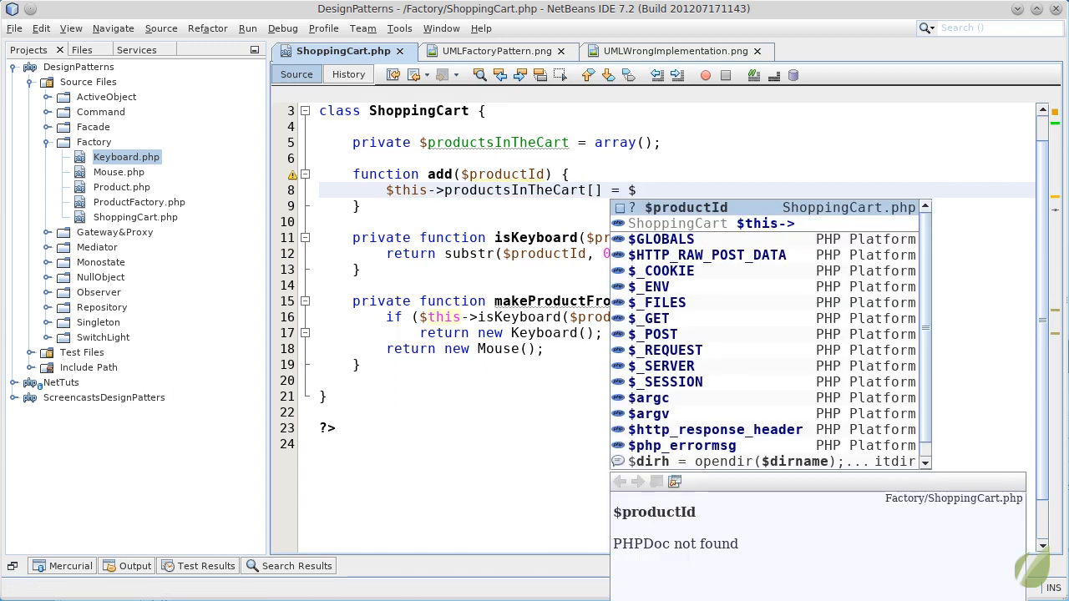
pyautogui.write('th')
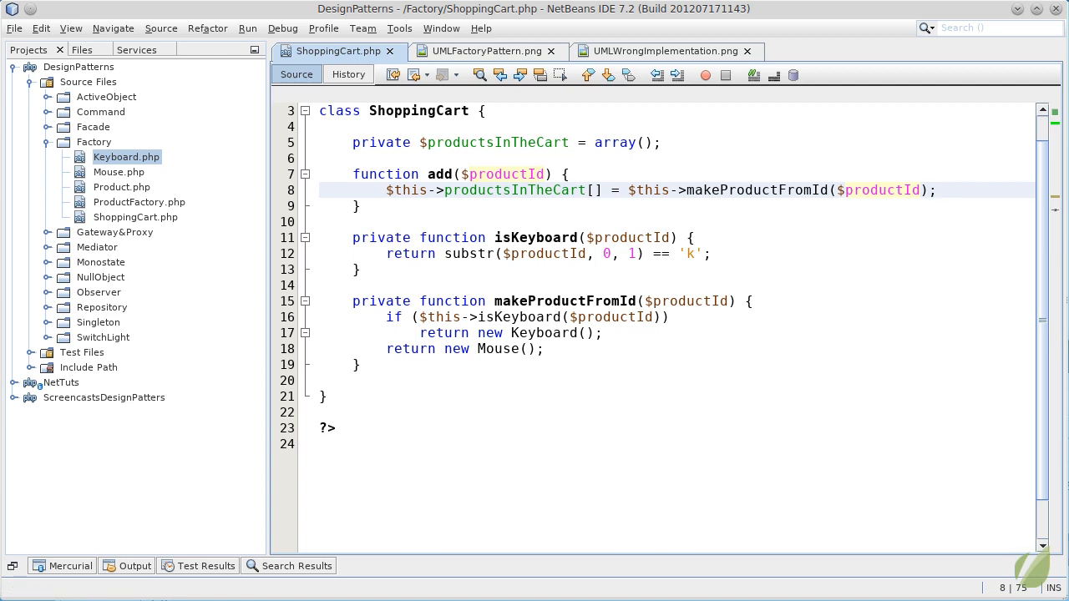
# - Select lines 11–19 containing the isKeyboard and makeProductFromId methods
pyautogui.click(937, 189)
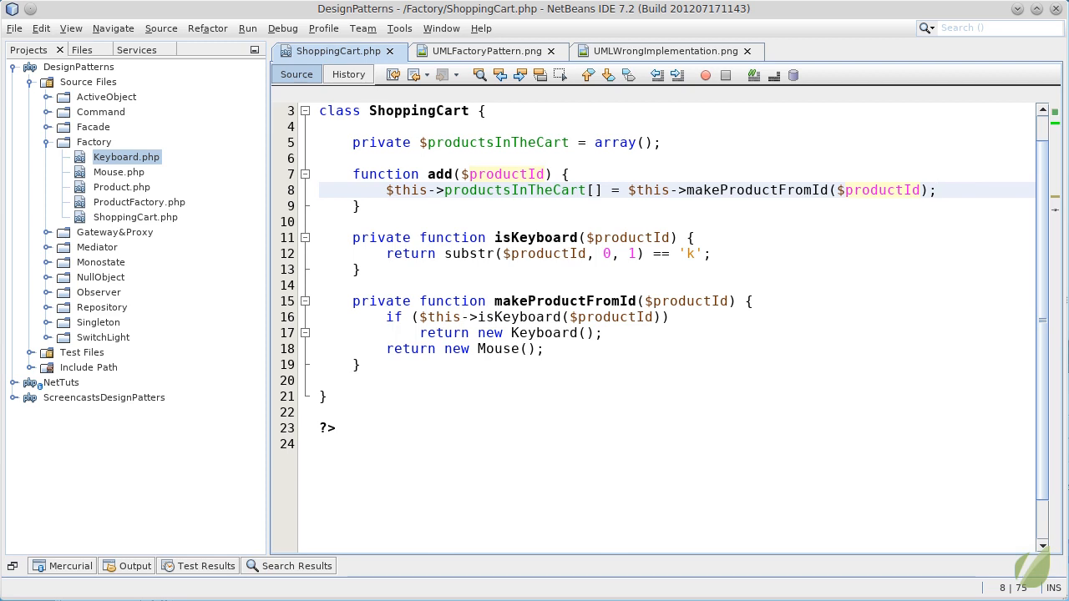
pyautogui.click(937, 189)
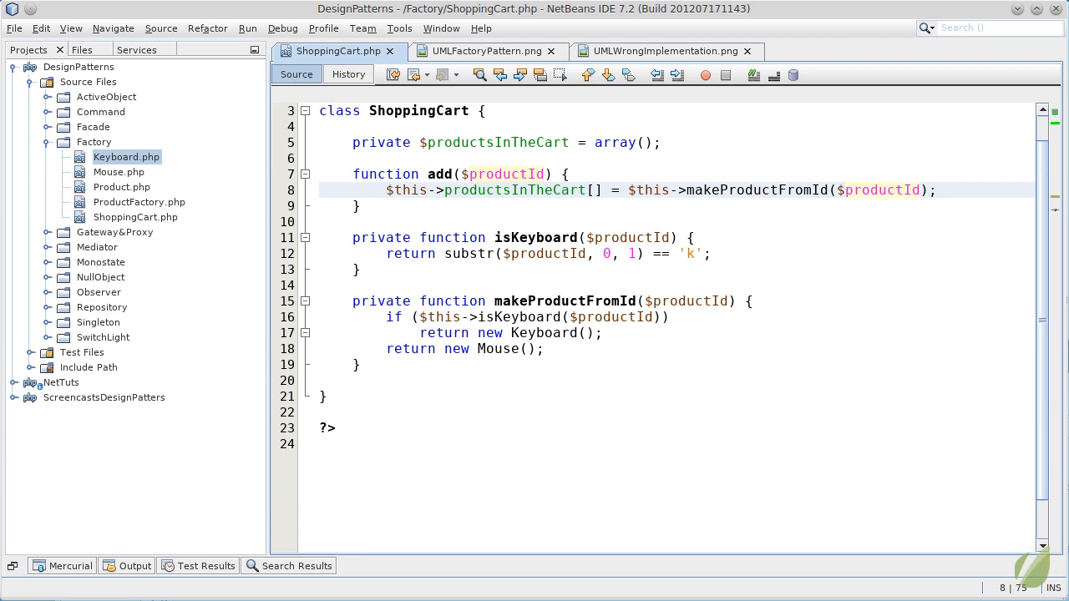
pyautogui.click(937, 189)
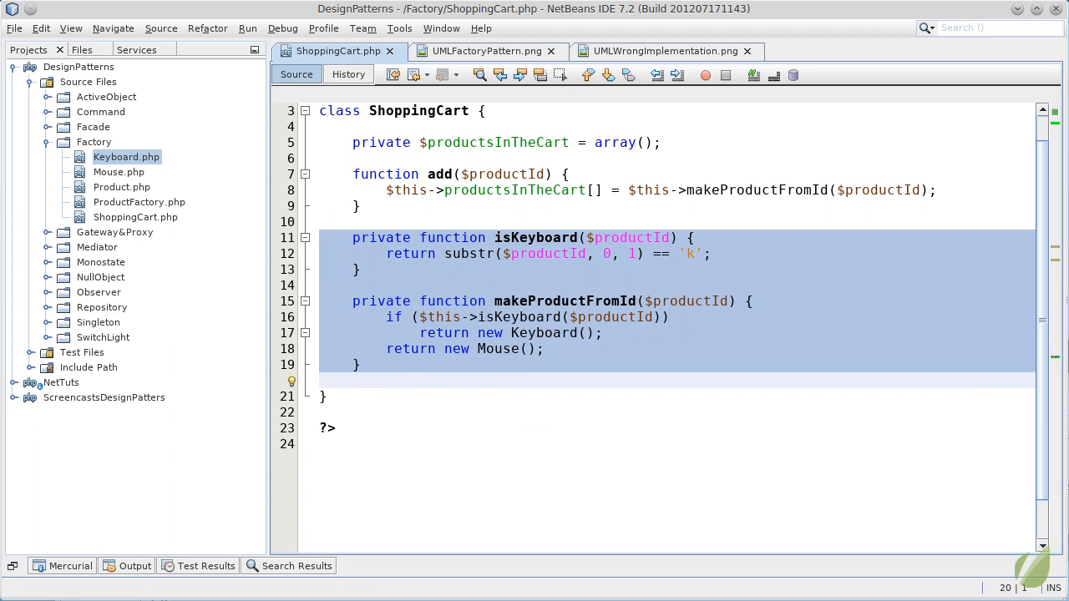
# - Cut isKeyboard and makeProductFromId from ShoppingCart and open ProductFactory.php to paste them
pyautogui.press('Delete')
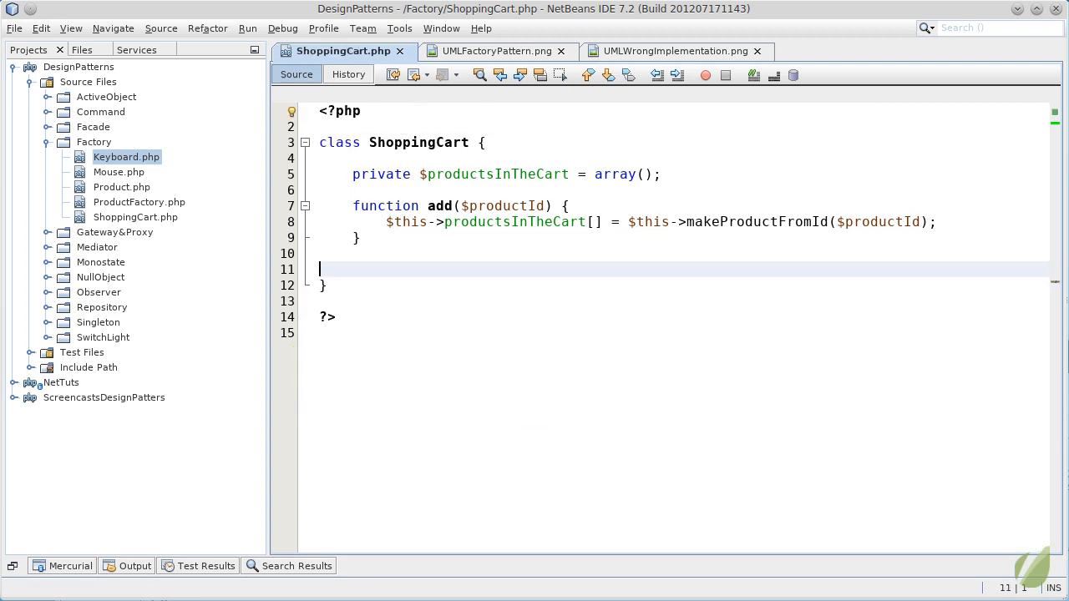
pyautogui.doubleClick(139, 202)
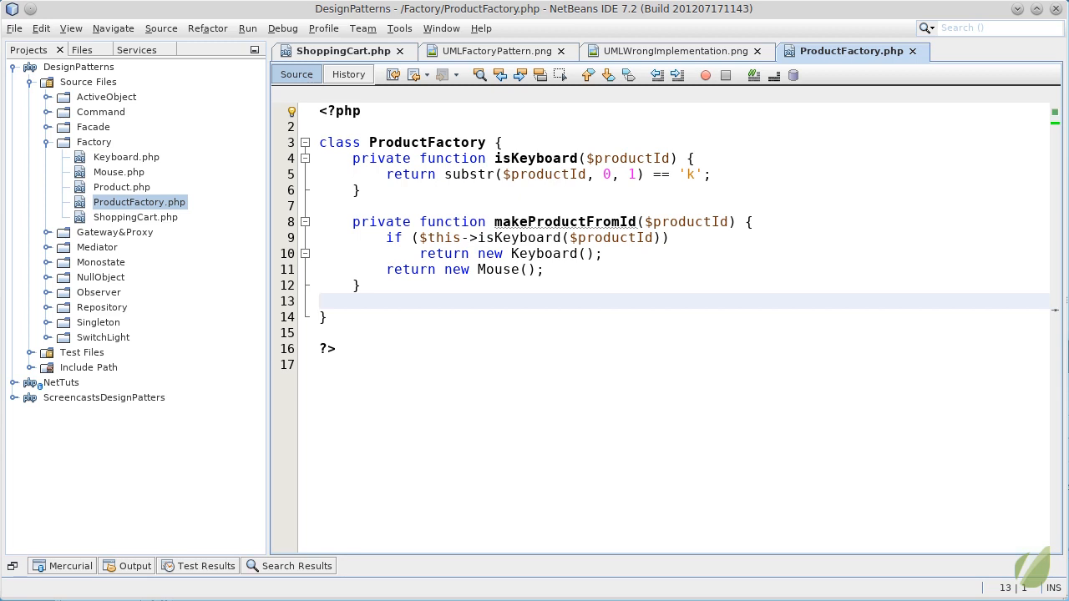
# - Declare getPrice(), getPicture() and getDescription() in the Product interface and save it
pyautogui.doubleClick(122, 187)
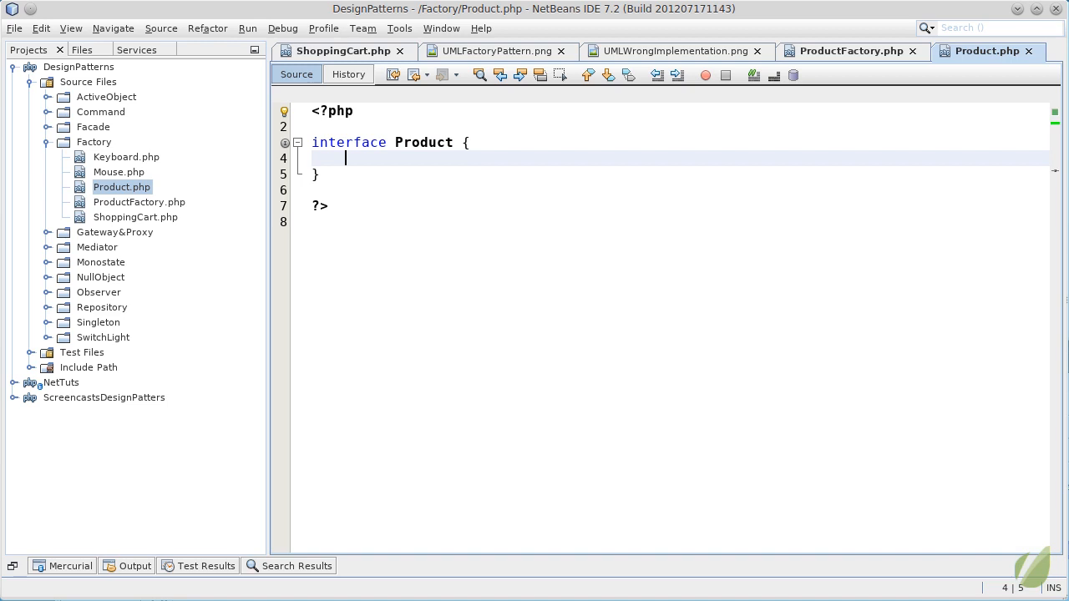
pyautogui.write('func')
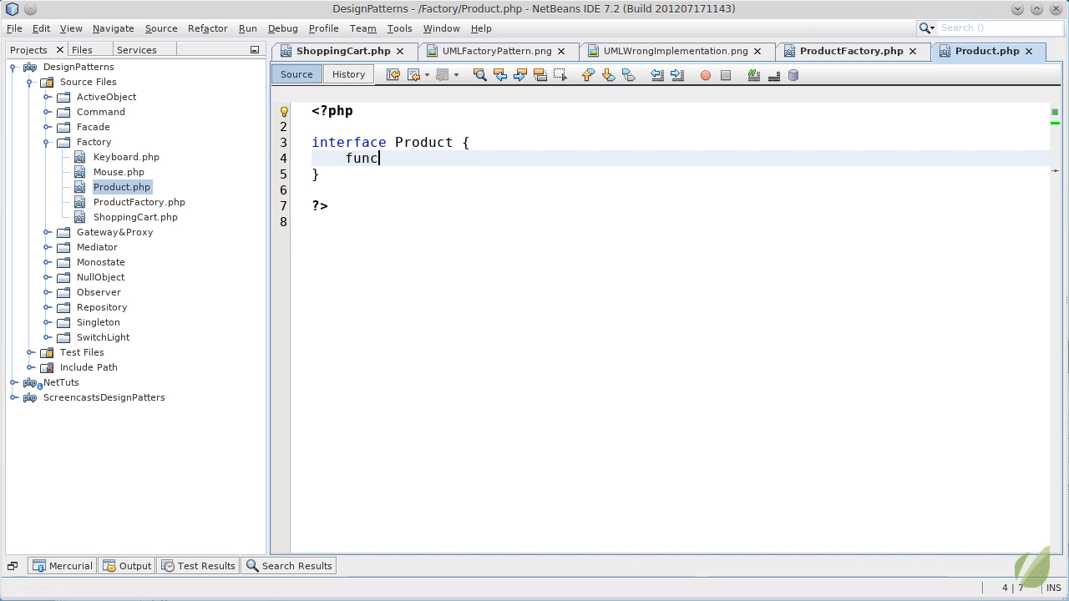
pyautogui.write('tion getPrice();')
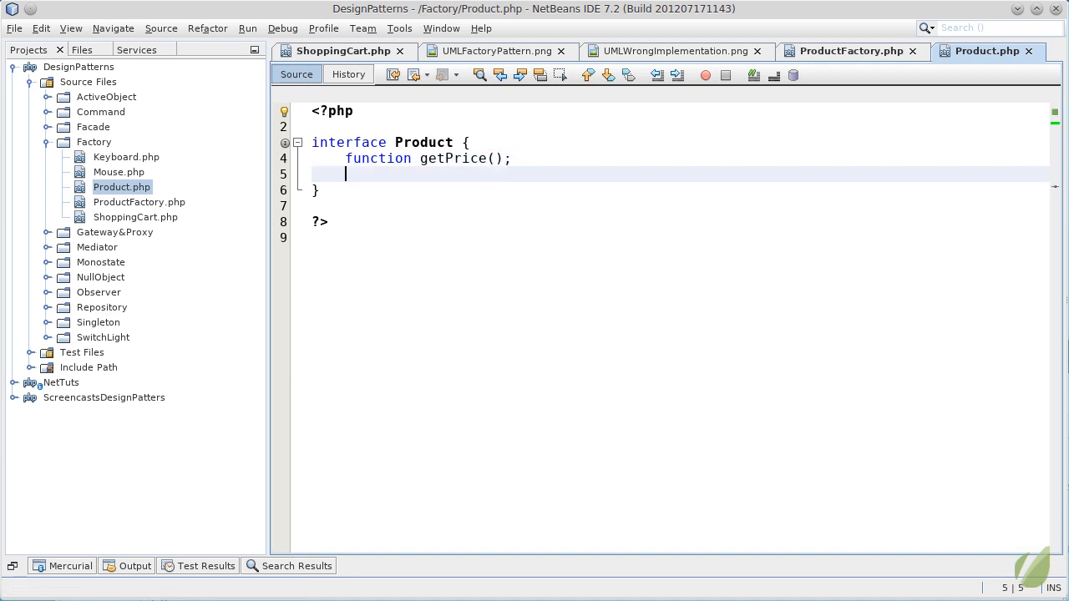
pyautogui.write('func')
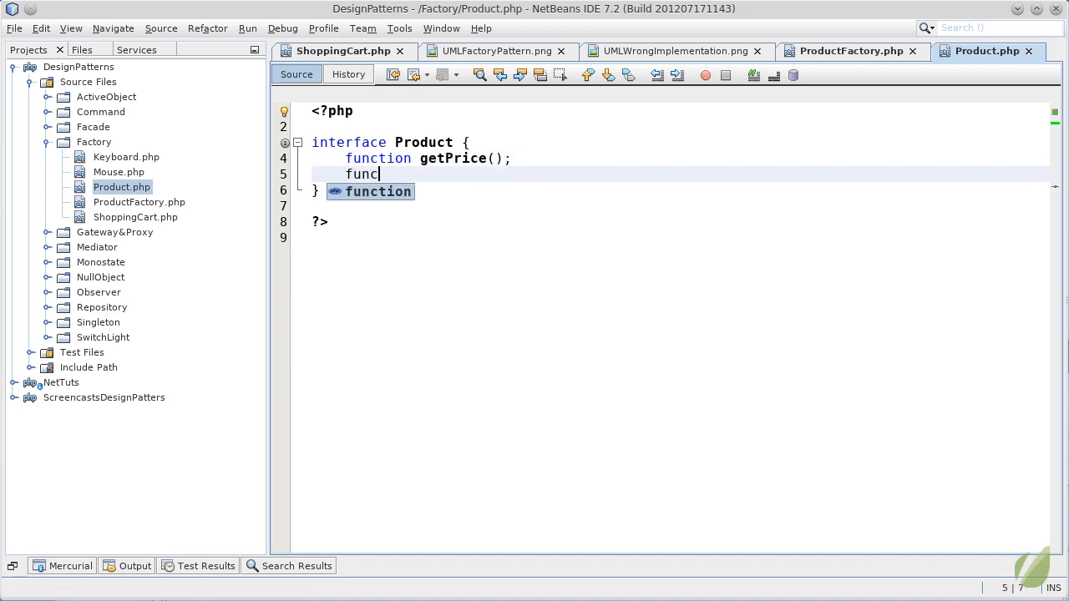
pyautogui.write('tion getPic')
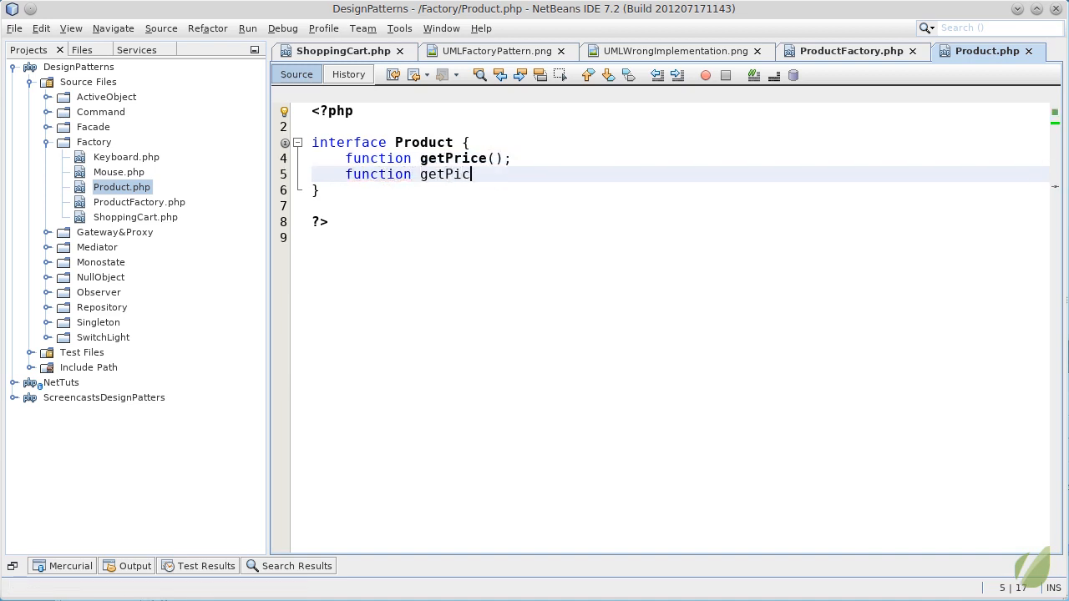
pyautogui.write('ture();')
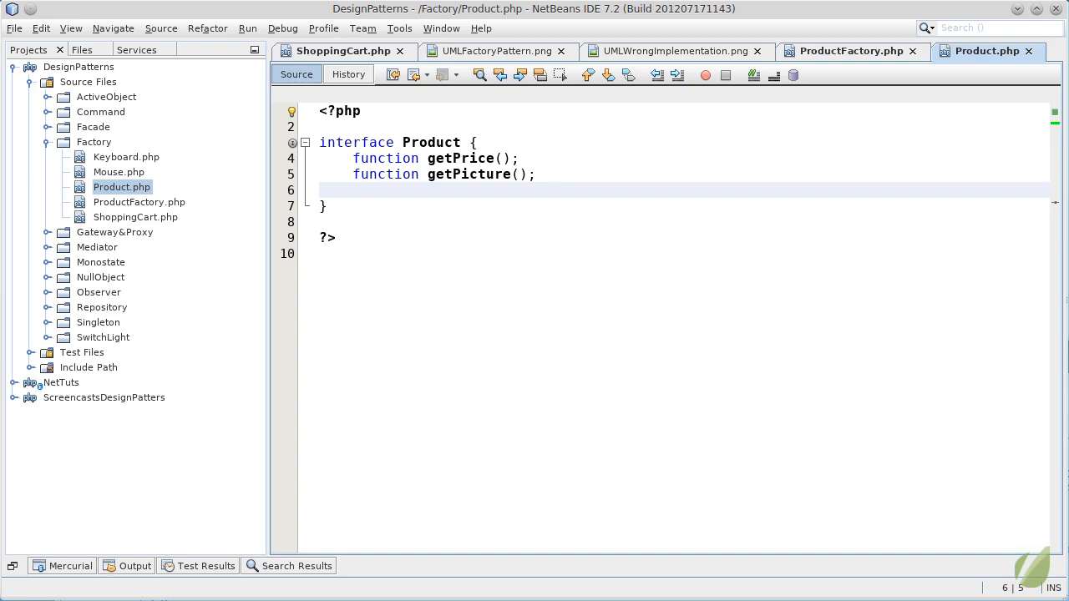
pyautogui.write('function')
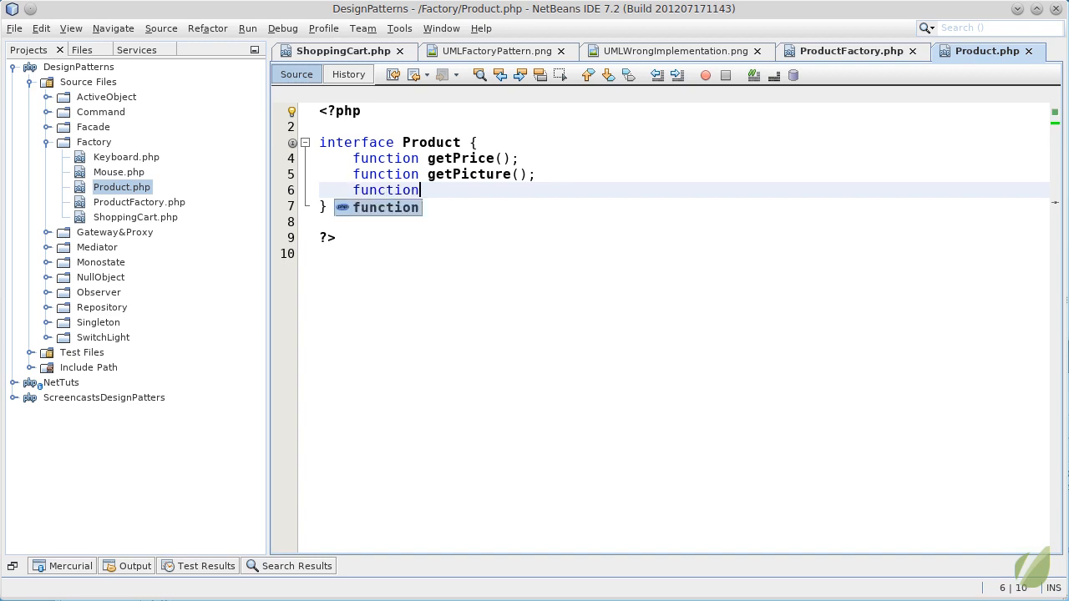
pyautogui.write('get')
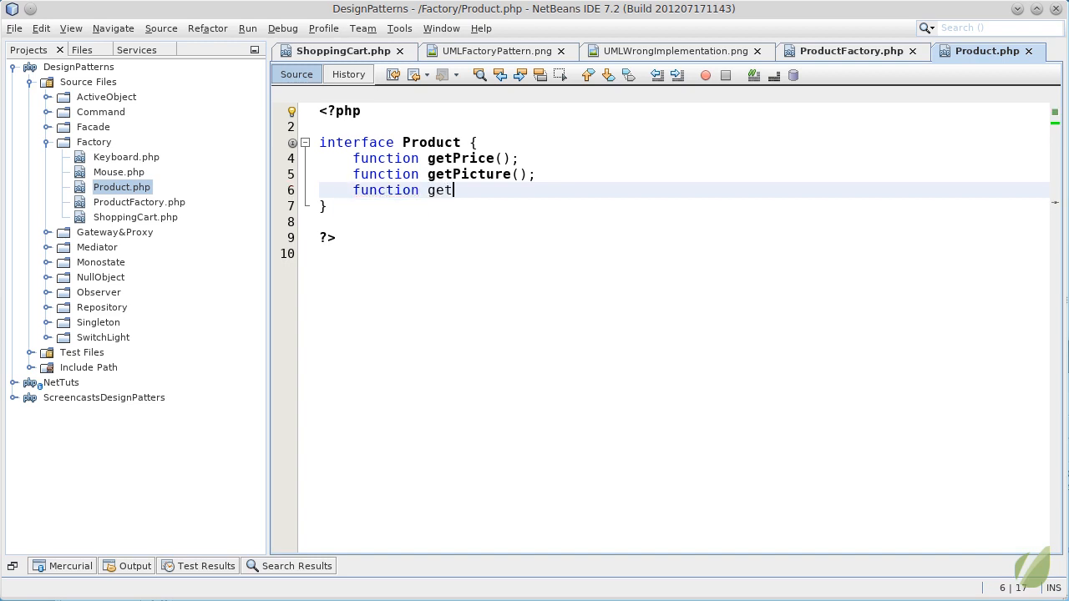
pyautogui.write('Descritp')
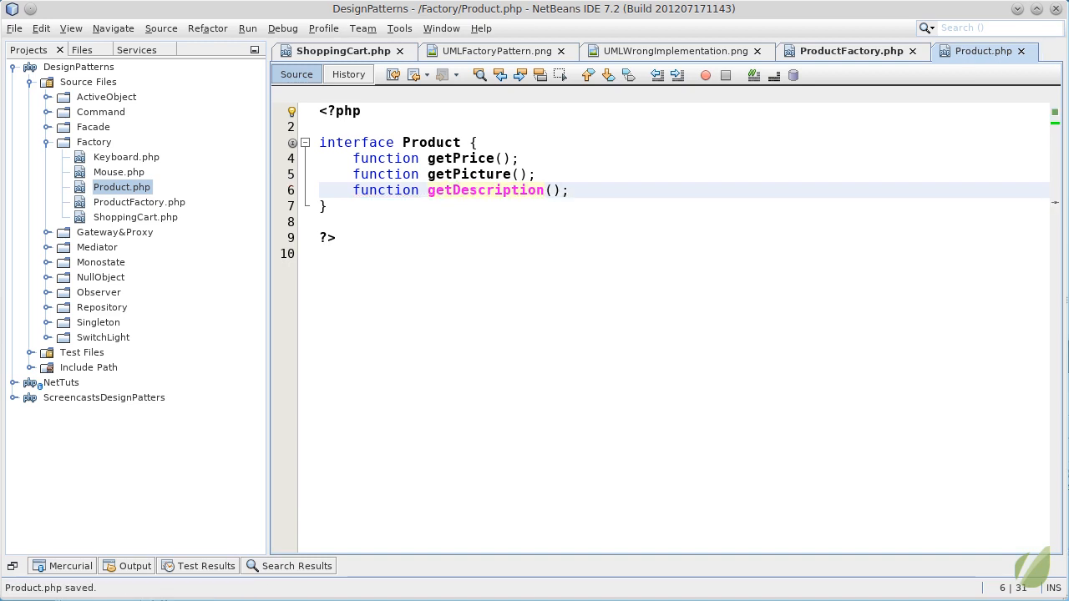
pyautogui.click(568, 190)
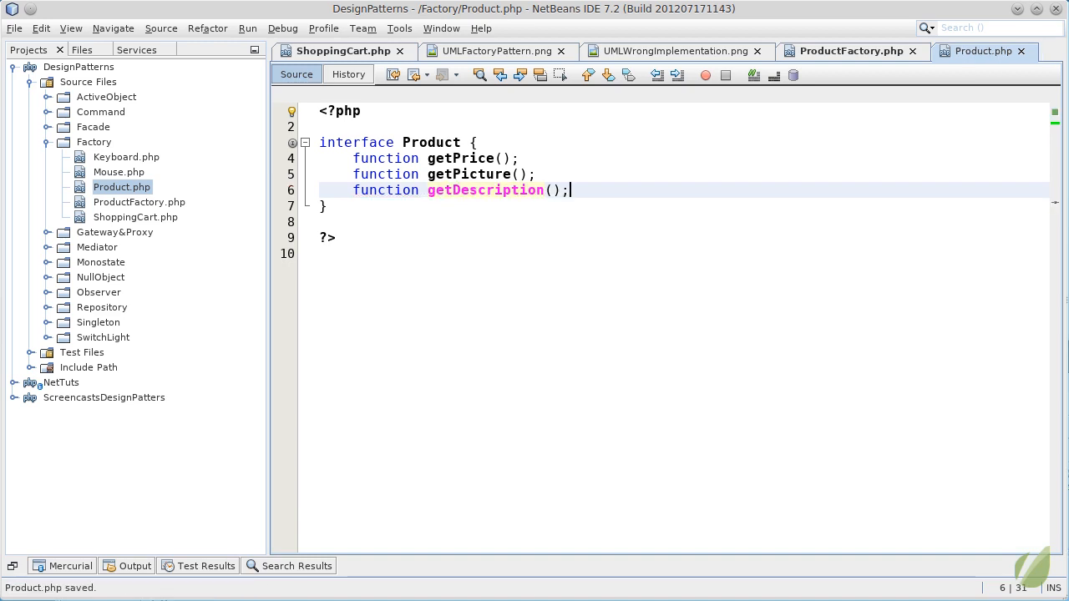
pyautogui.click(139, 202)
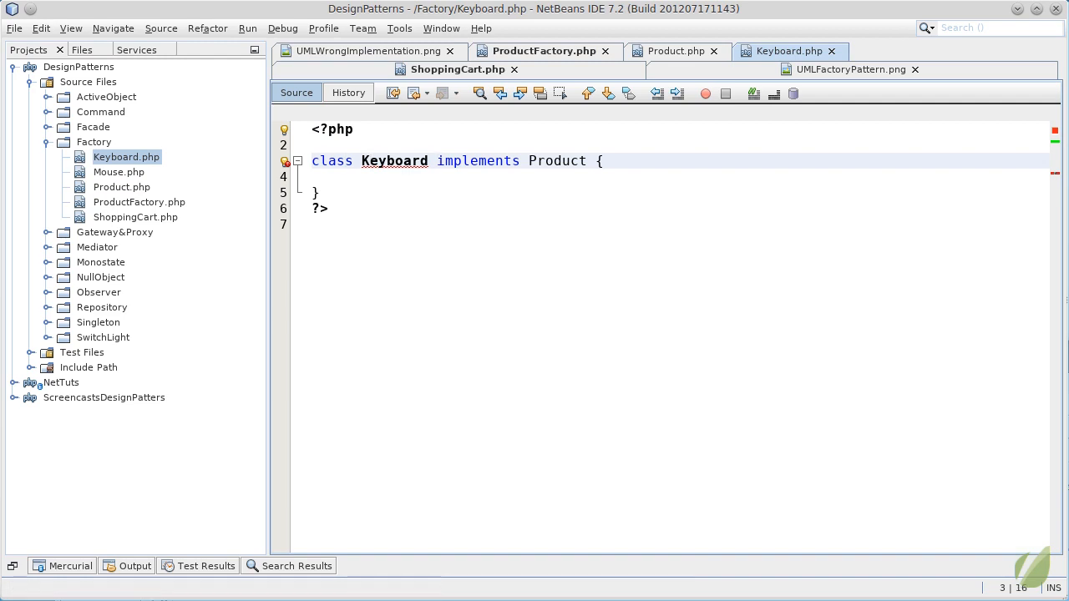
# - Implement Keyboard: getDescription returns "simple description", getPicture returns null, getPrice returns 50
pyautogui.click(581, 160)
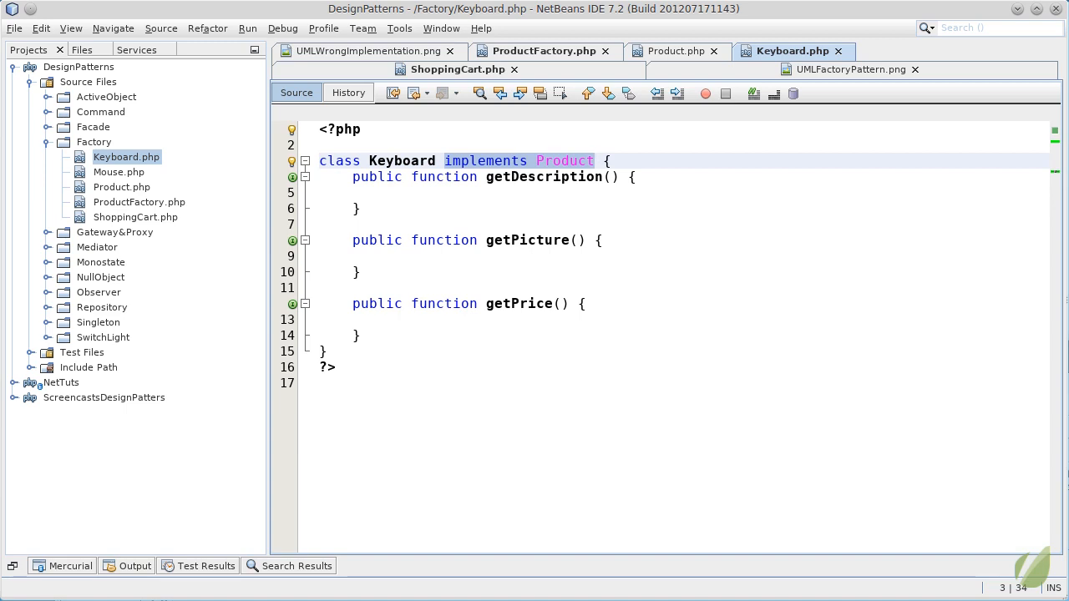
pyautogui.click(595, 161)
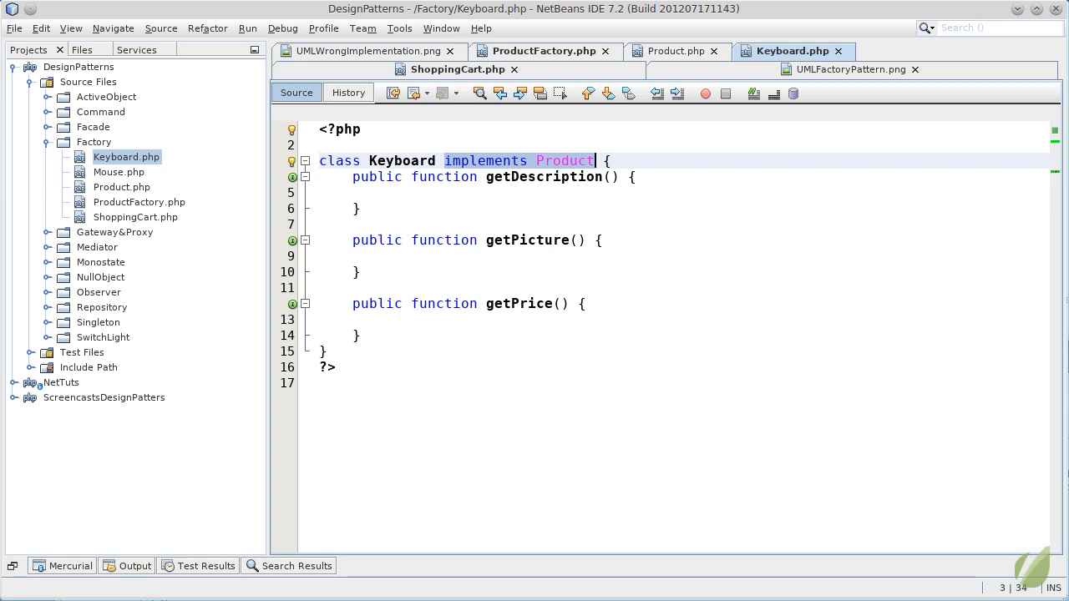
pyautogui.write('return')
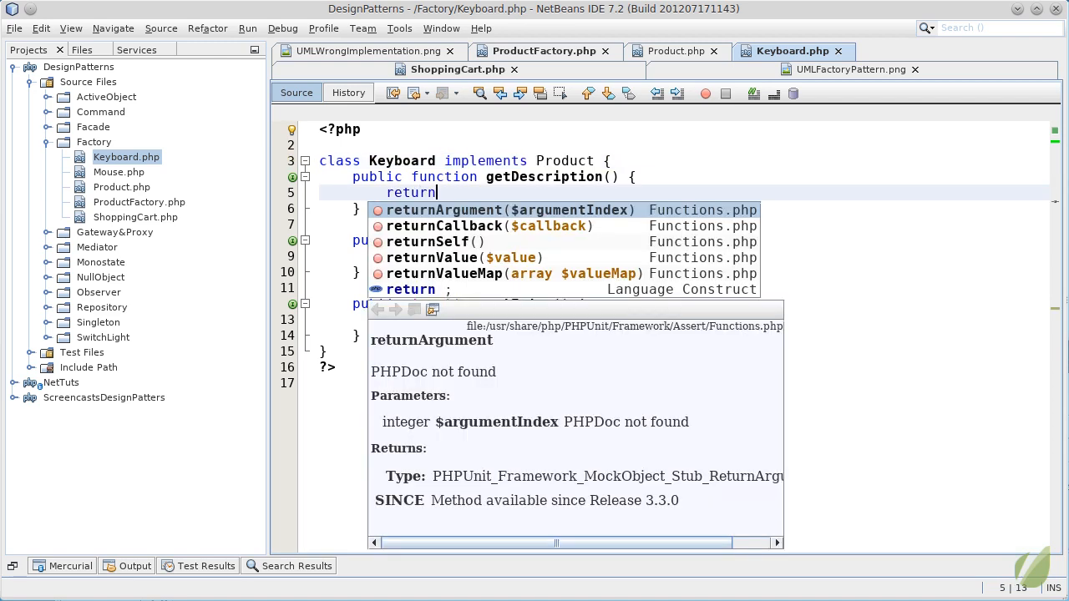
pyautogui.write('"')
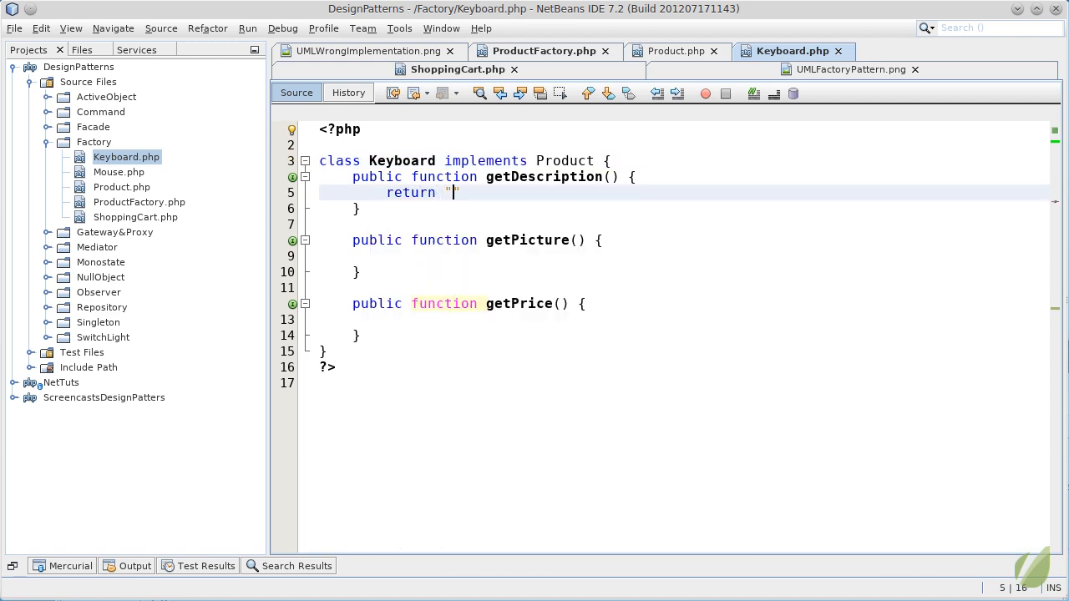
pyautogui.write('simple de')
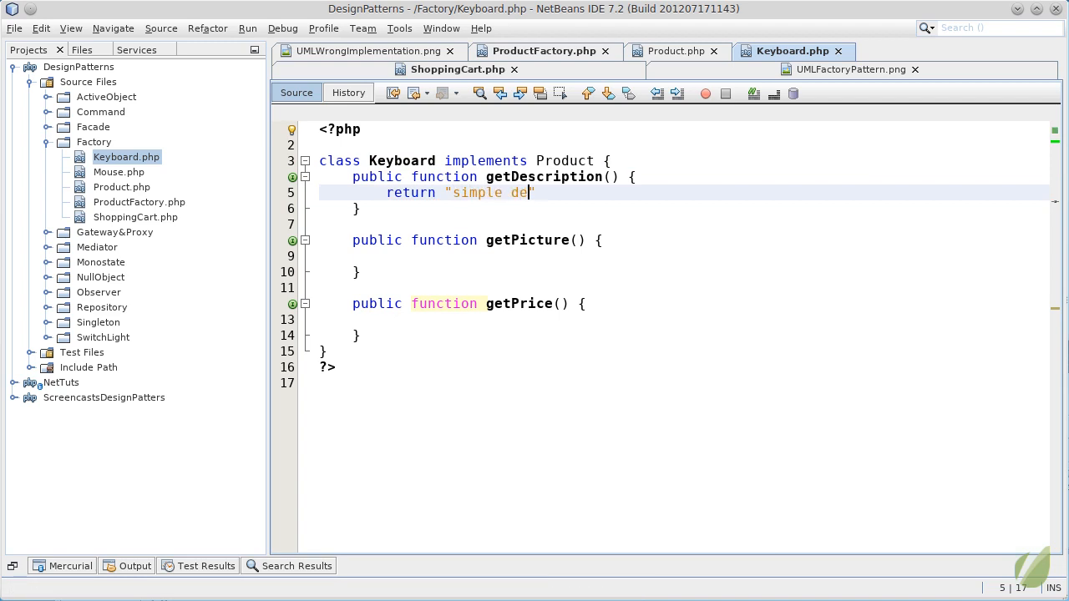
pyautogui.write('scription')
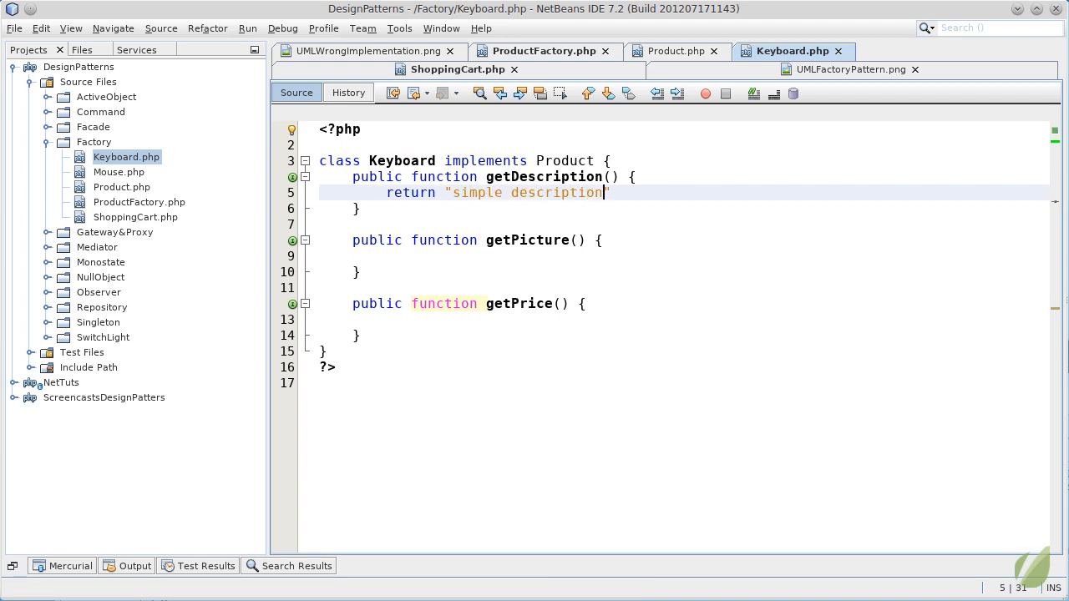
pyautogui.write(';')
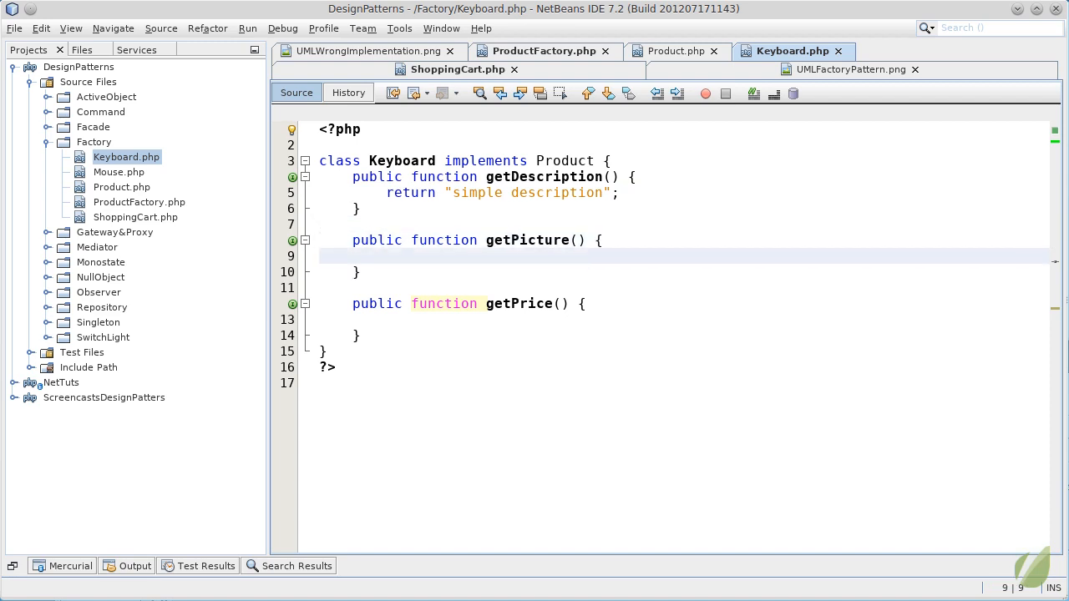
pyautogui.write('return null;')
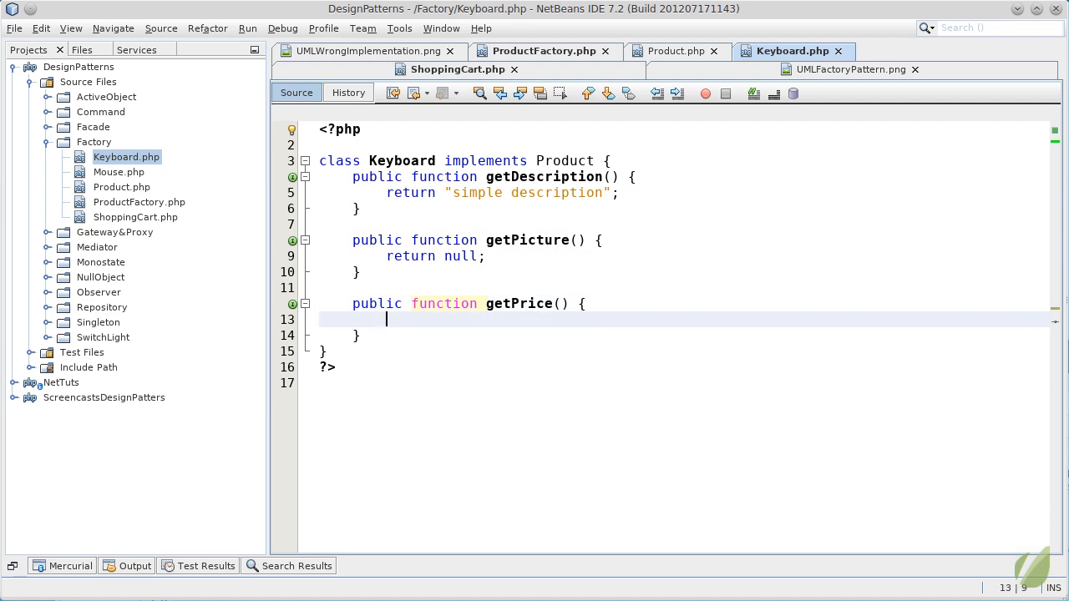
pyautogui.write('return')
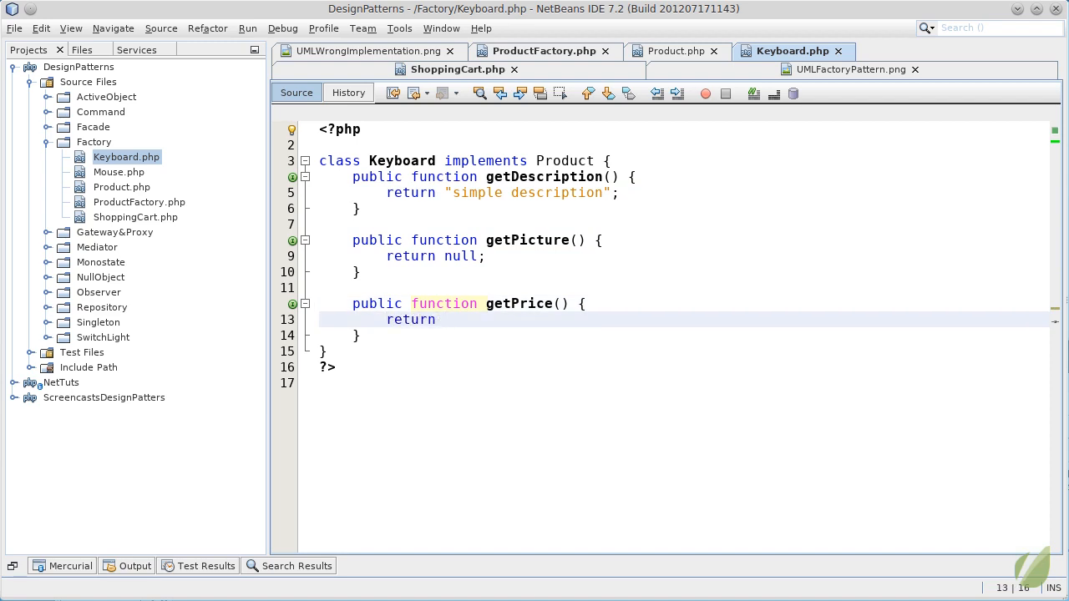
pyautogui.write('50')
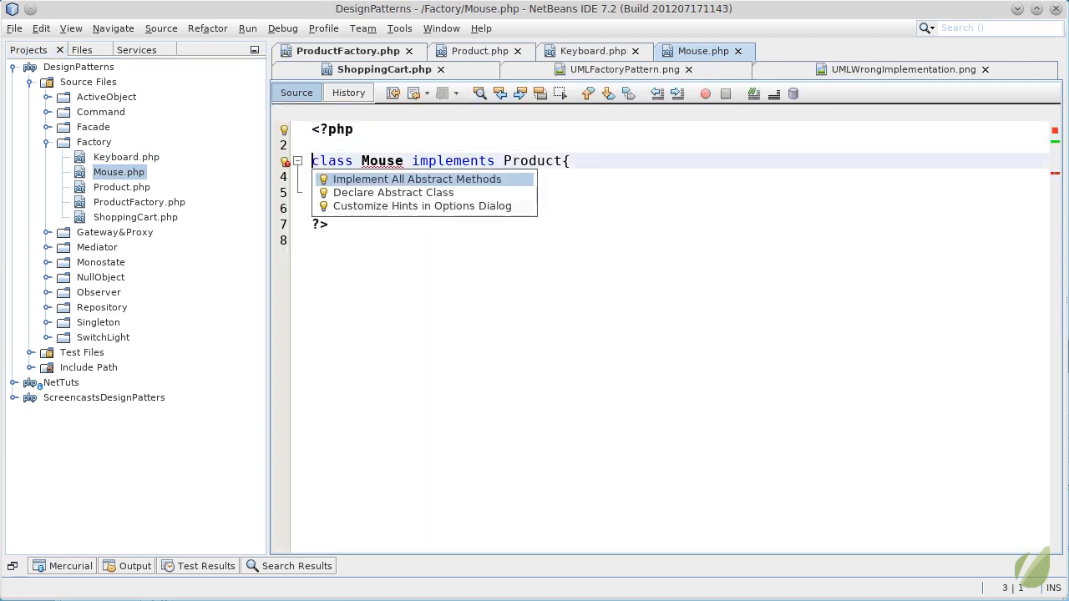
# - Generate empty getDescription, getPicture and getPrice stubs in Mouse and close the product class tabs
pyautogui.click(417, 178)
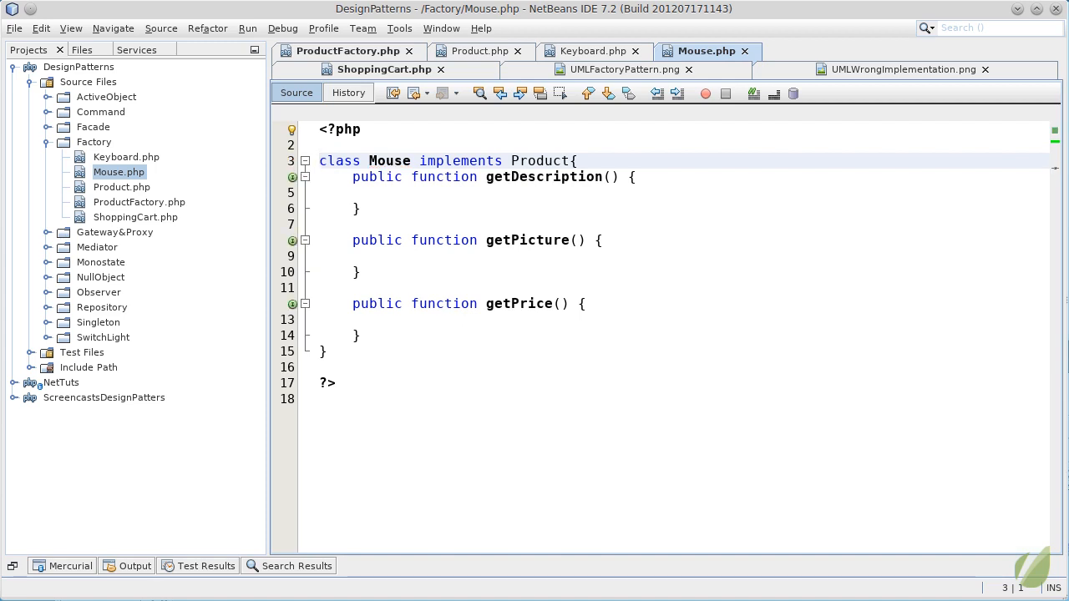
pyautogui.press('ctrl+s')
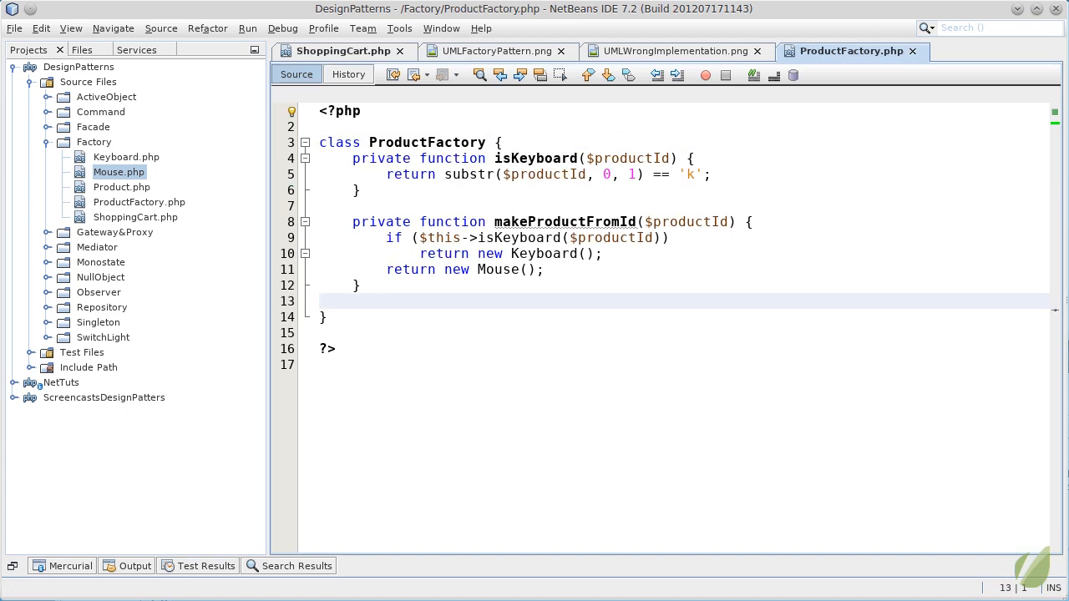
pyautogui.press('ctrl+tab')
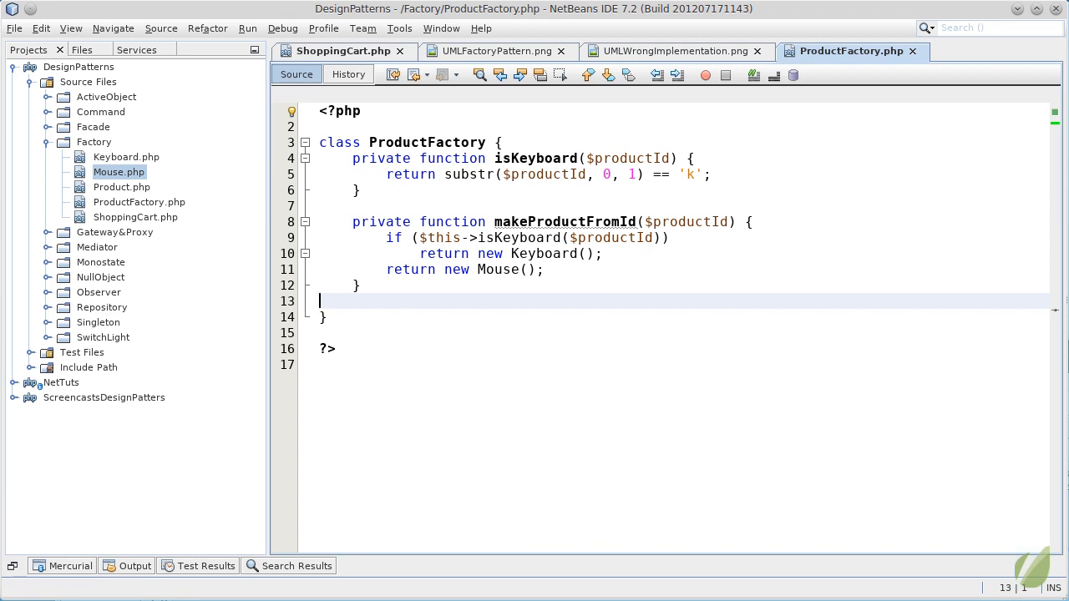
pyautogui.click(343, 51)
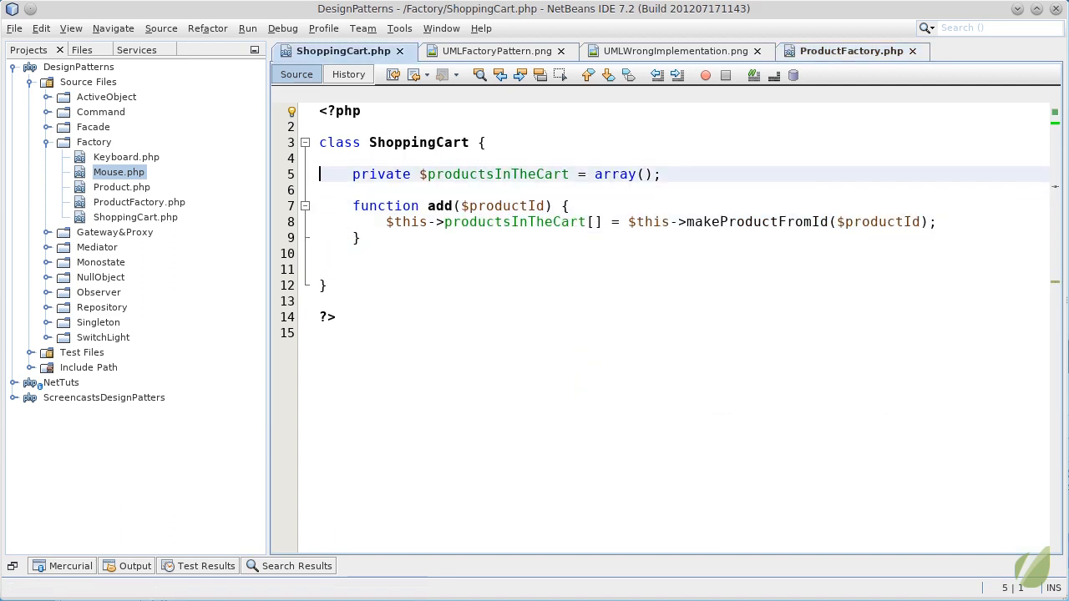
# - Add private $productFactory to ShoppingCart, set to new ProductFactory() in __construct()
pyautogui.press('Return')
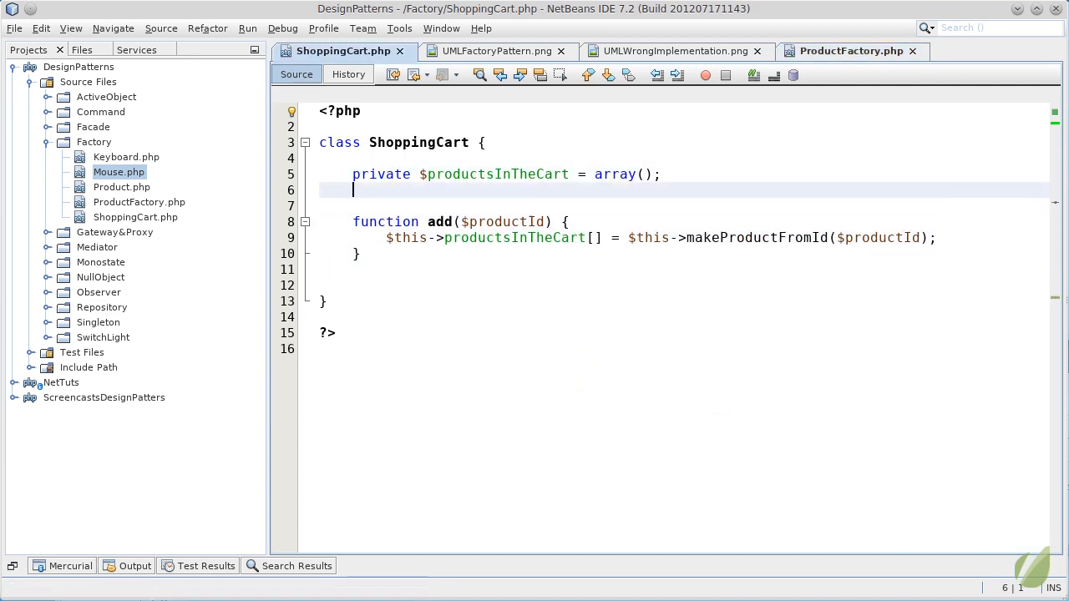
pyautogui.write('priva')
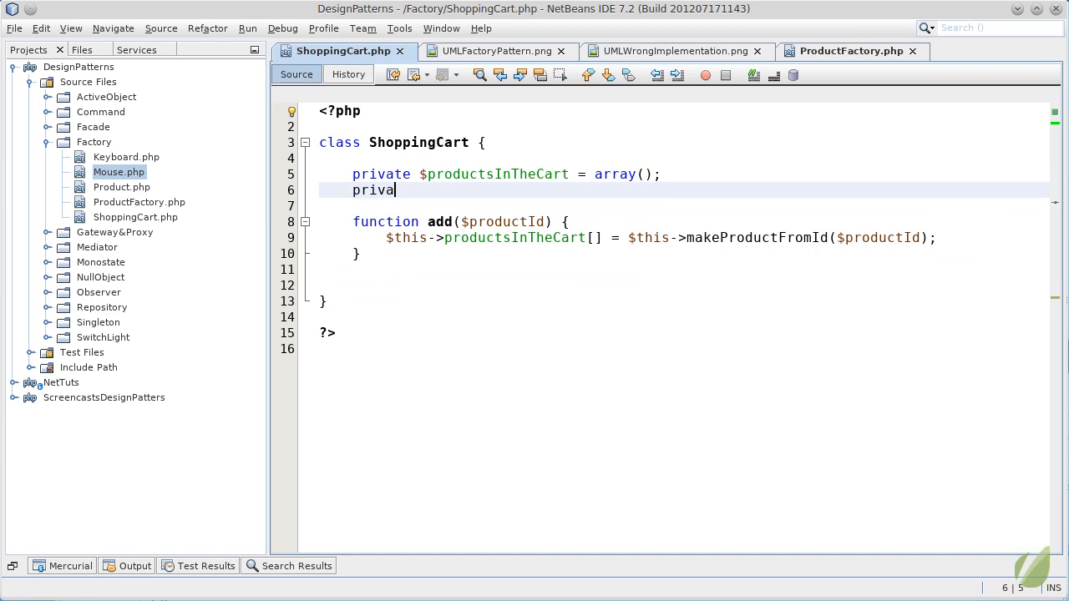
pyautogui.write('te #')
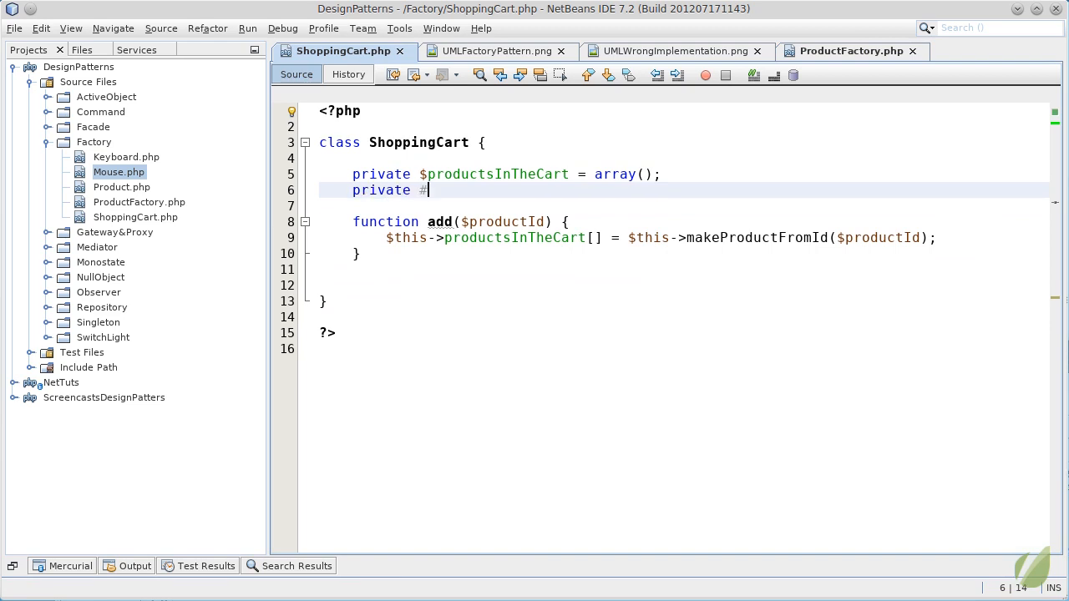
pyautogui.write('$productFactory;')
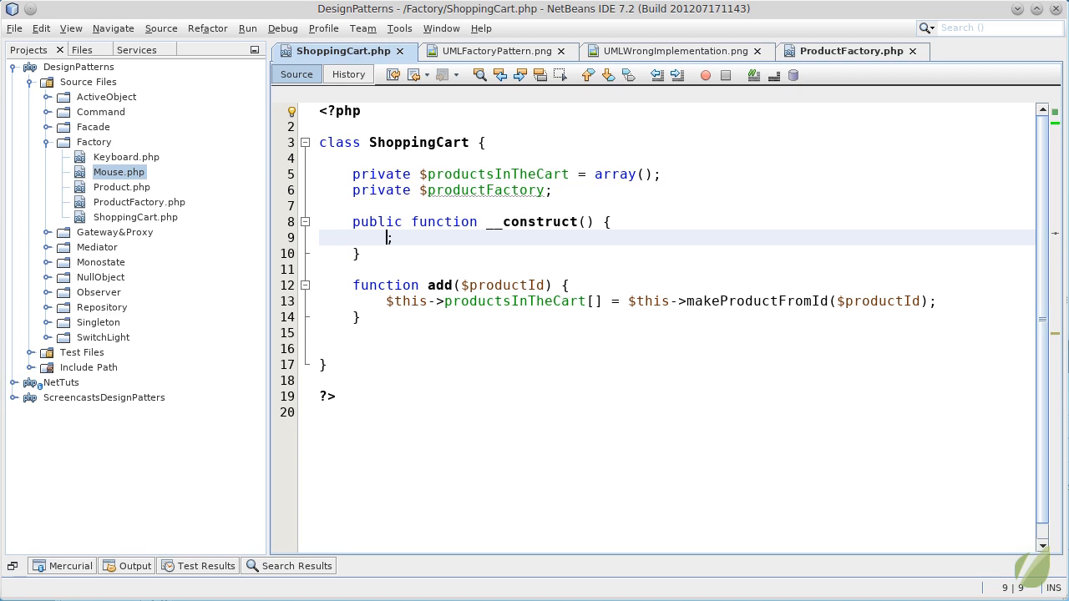
pyautogui.write('$this->productFactory =')
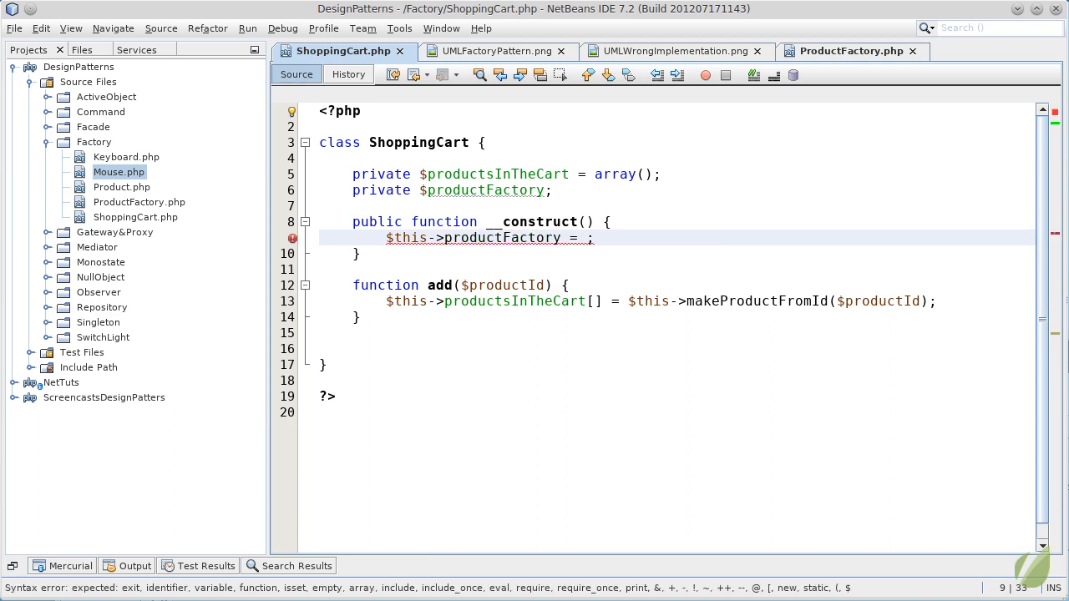
pyautogui.write('new P')
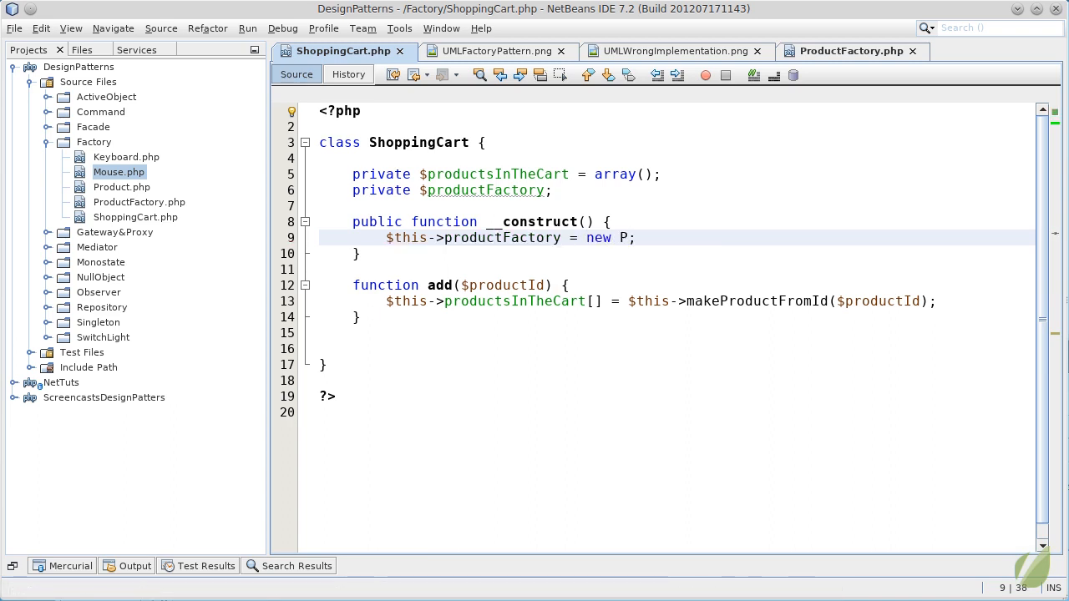
pyautogui.write('roductFactory()')
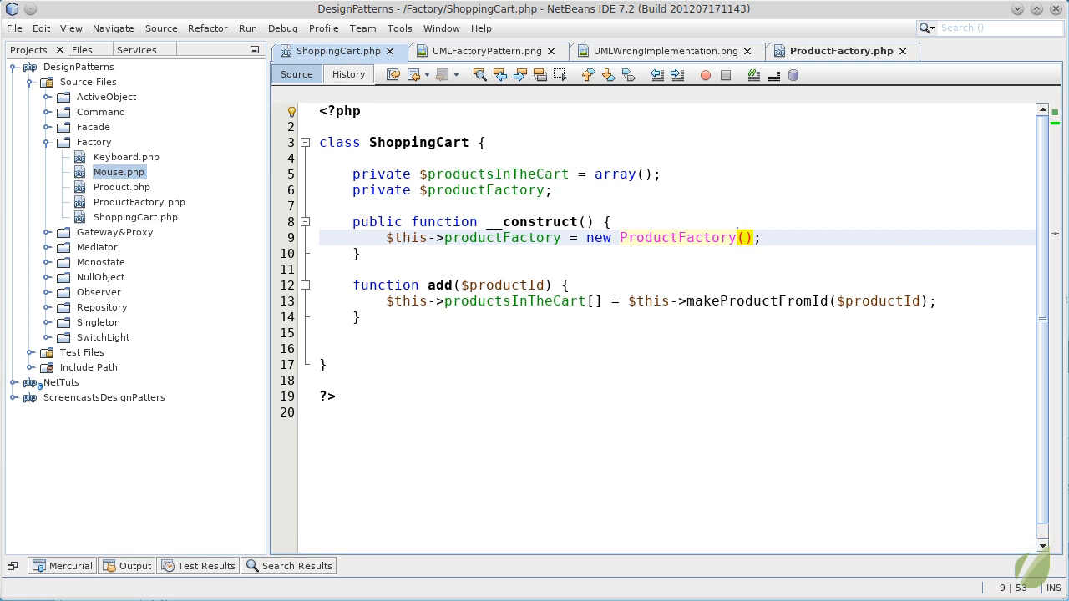
pyautogui.click(840, 51)
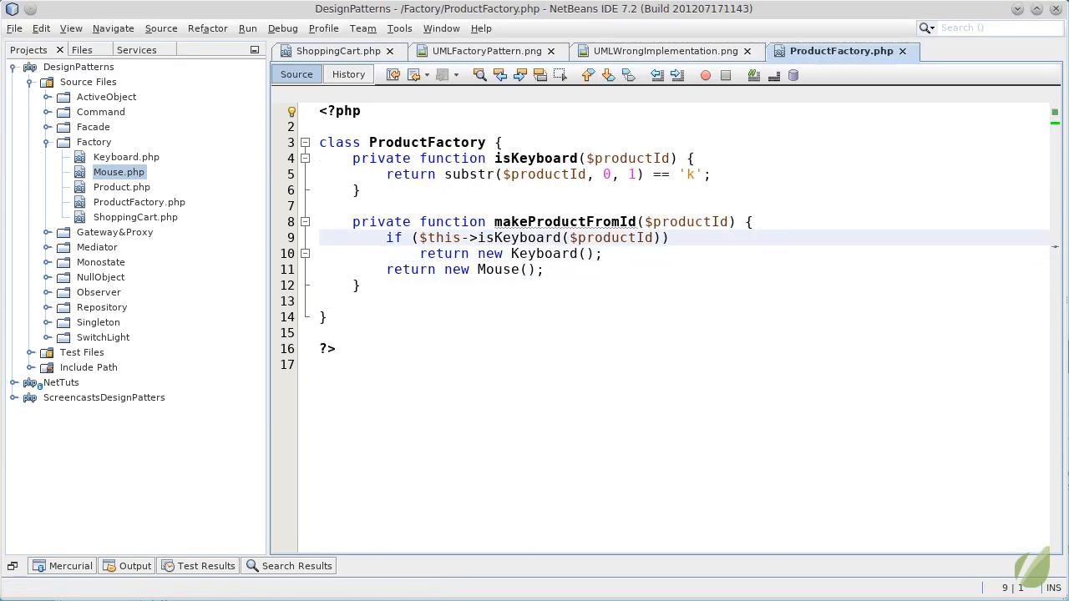
# - Make makeProductFromId a public method named make, positioned above isKeyboard in ProductFactory
pyautogui.click(378, 221)
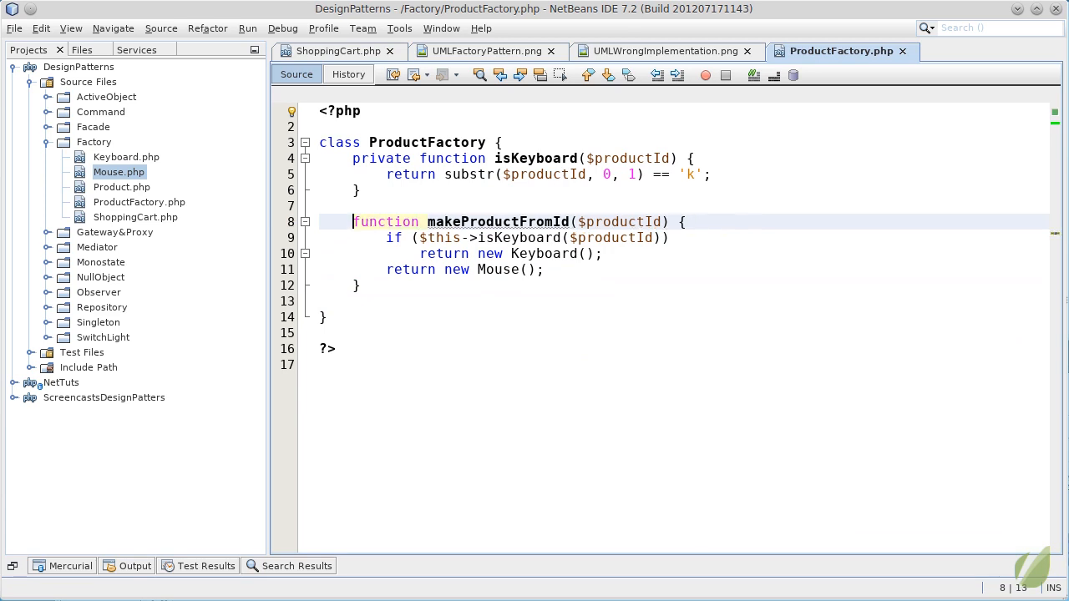
pyautogui.click(446, 221)
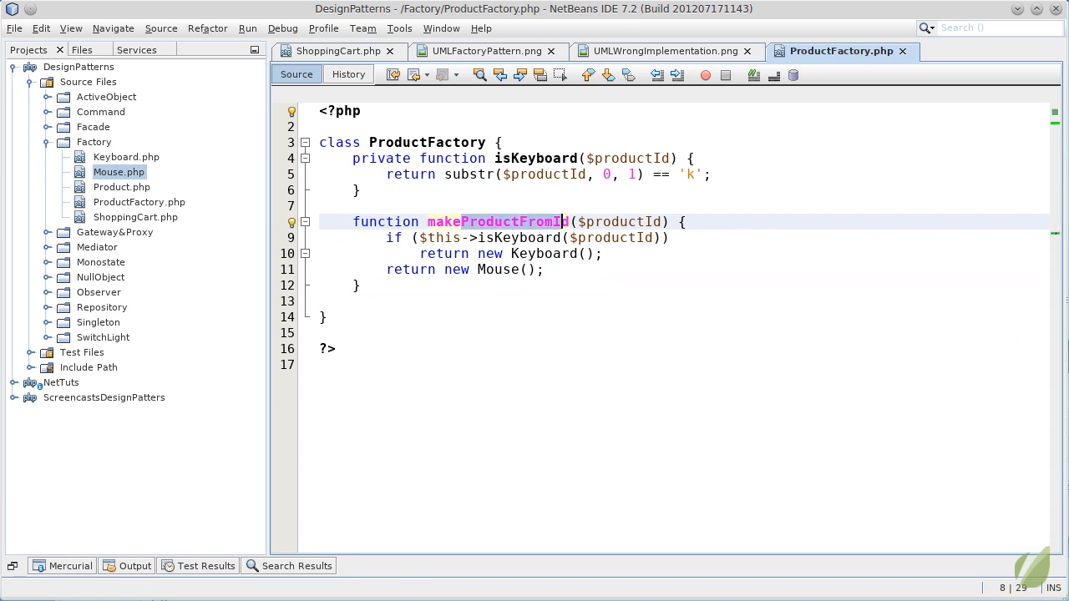
pyautogui.write('make')
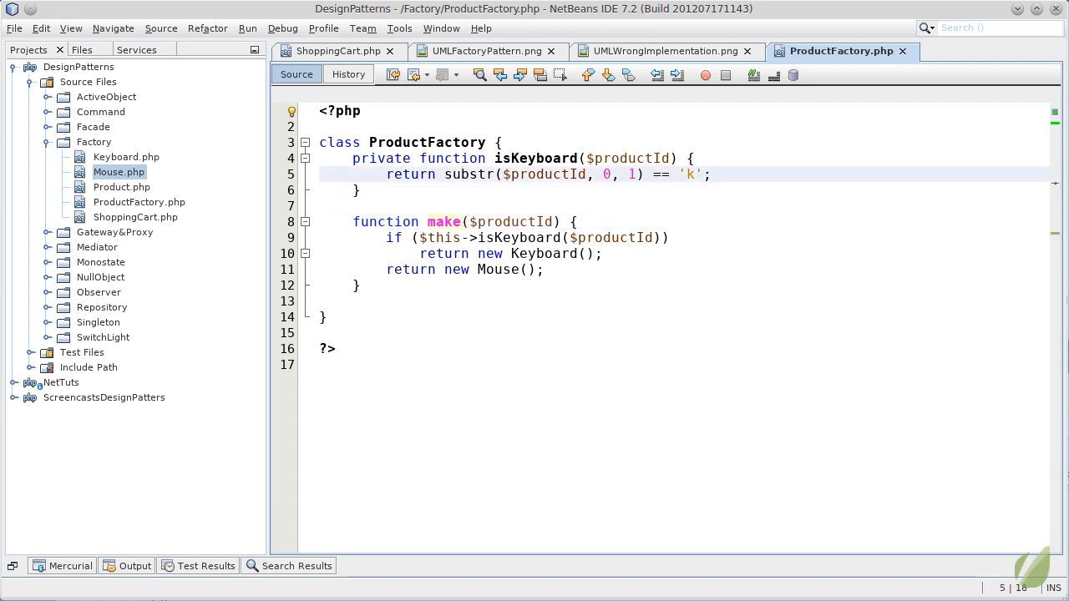
pyautogui.moveTo(351, 158); pyautogui.dragTo(326, 206)
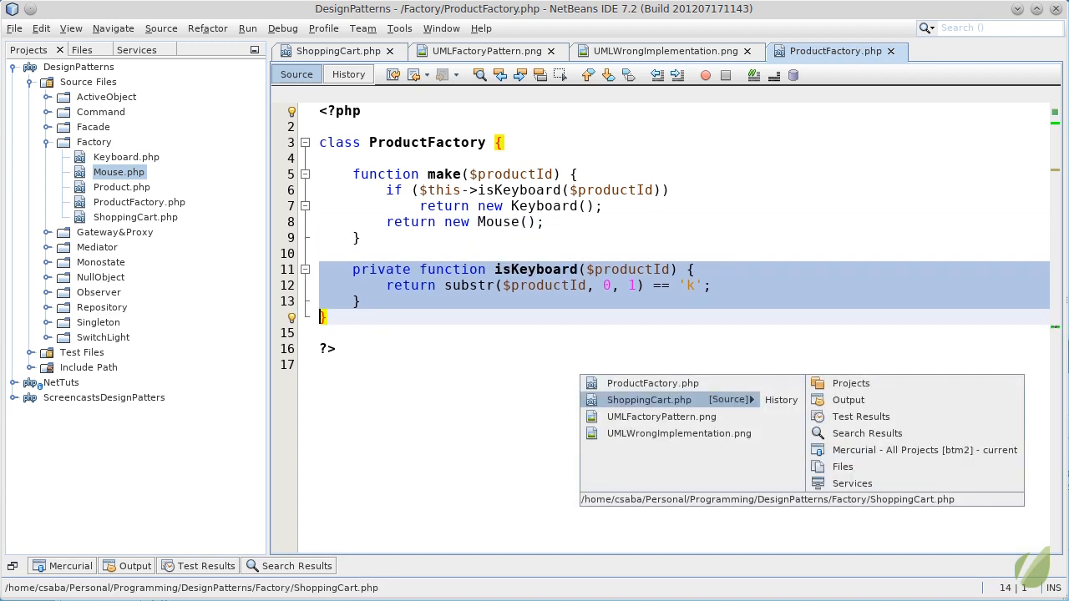
pyautogui.click(649, 399)
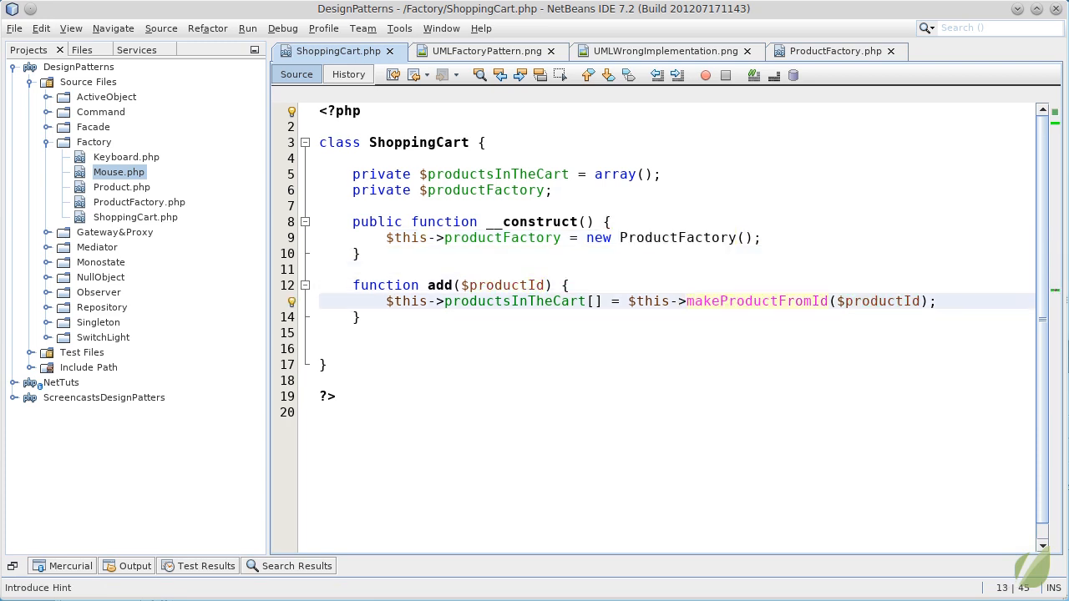
# - Replace add()'s makeProductFromId($productId) call with $this->productFactory->make($productId);
pyautogui.press('BackSpace')
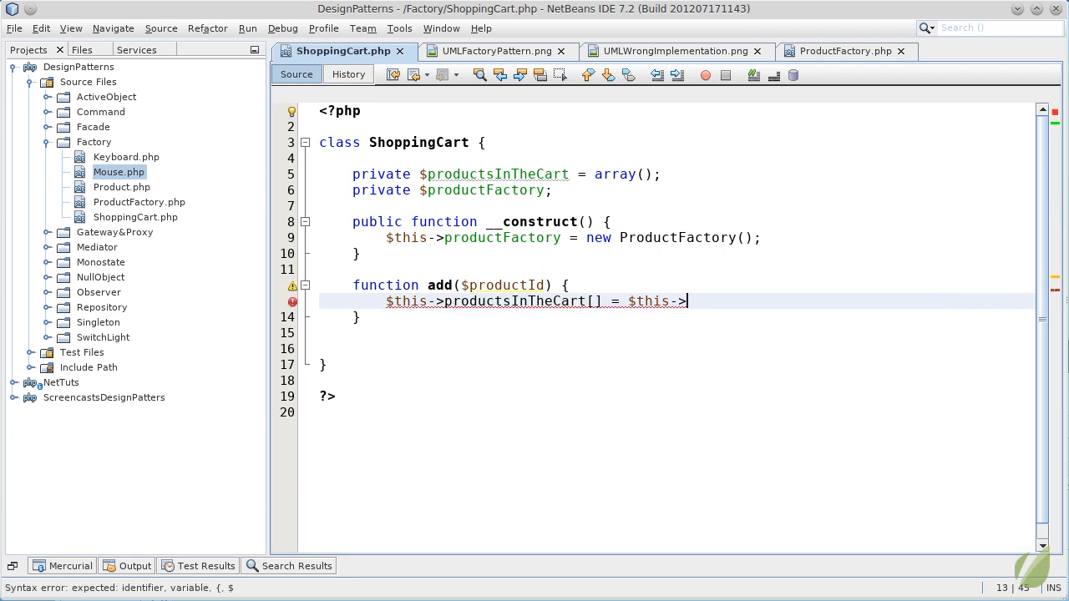
pyautogui.write('productFactory')
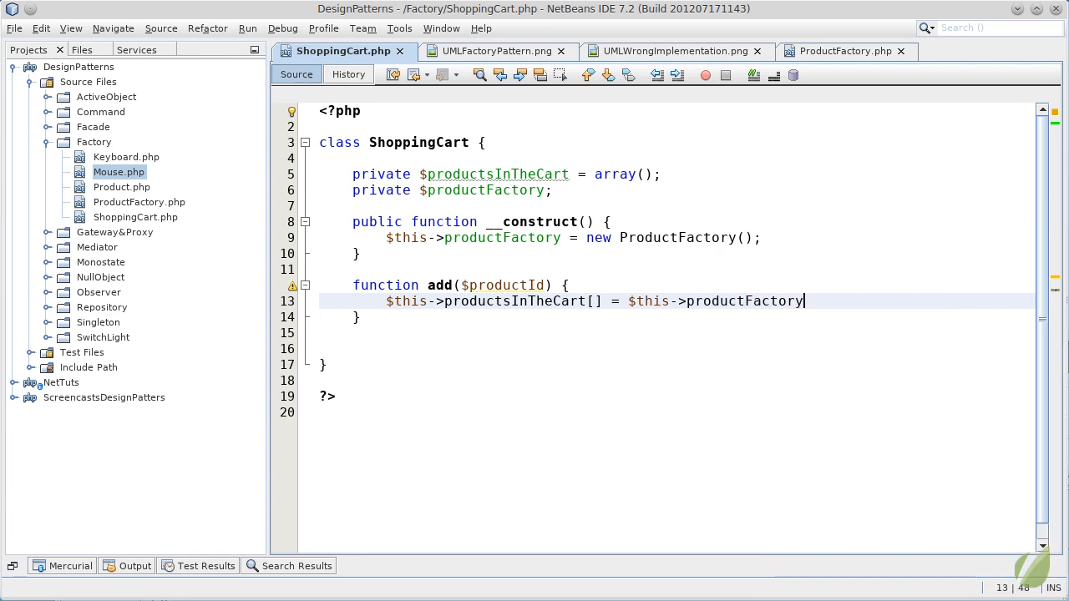
pyautogui.write('->make($productId')
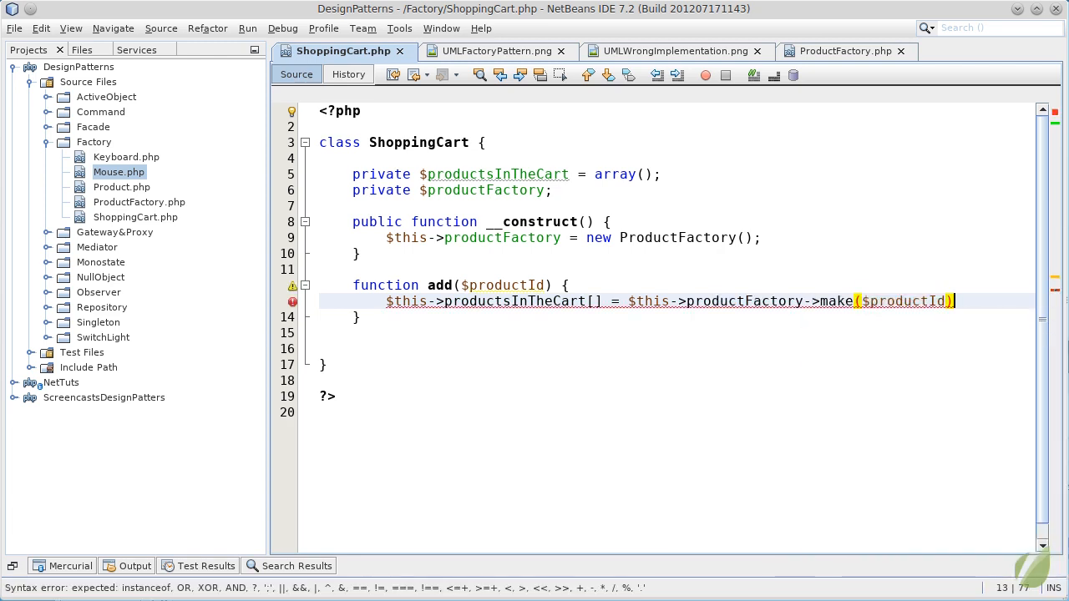
pyautogui.write(';')
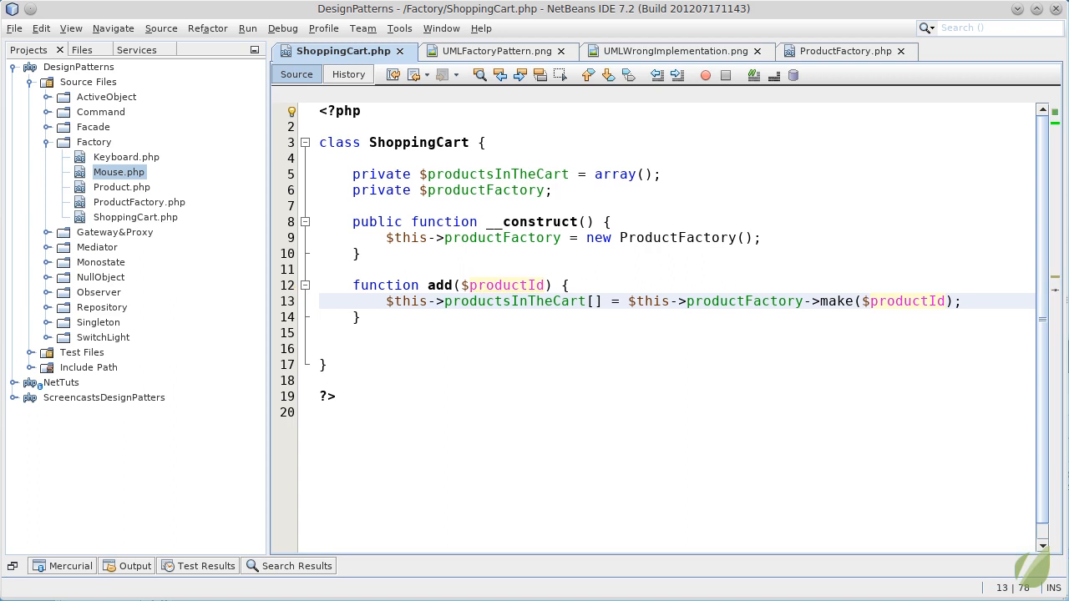
pyautogui.click(961, 300)
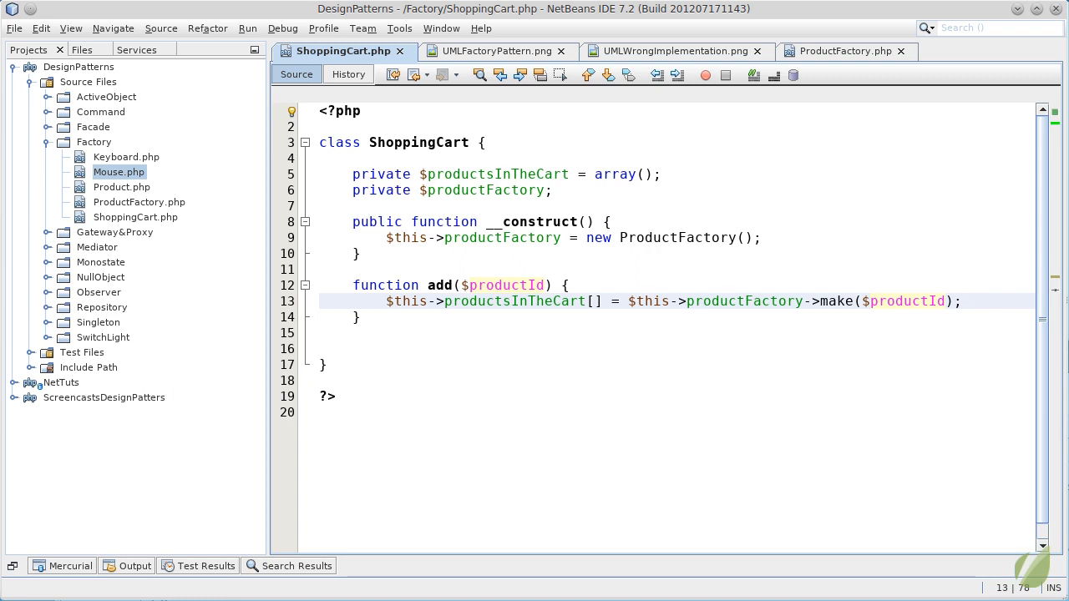
pyautogui.click(963, 301)
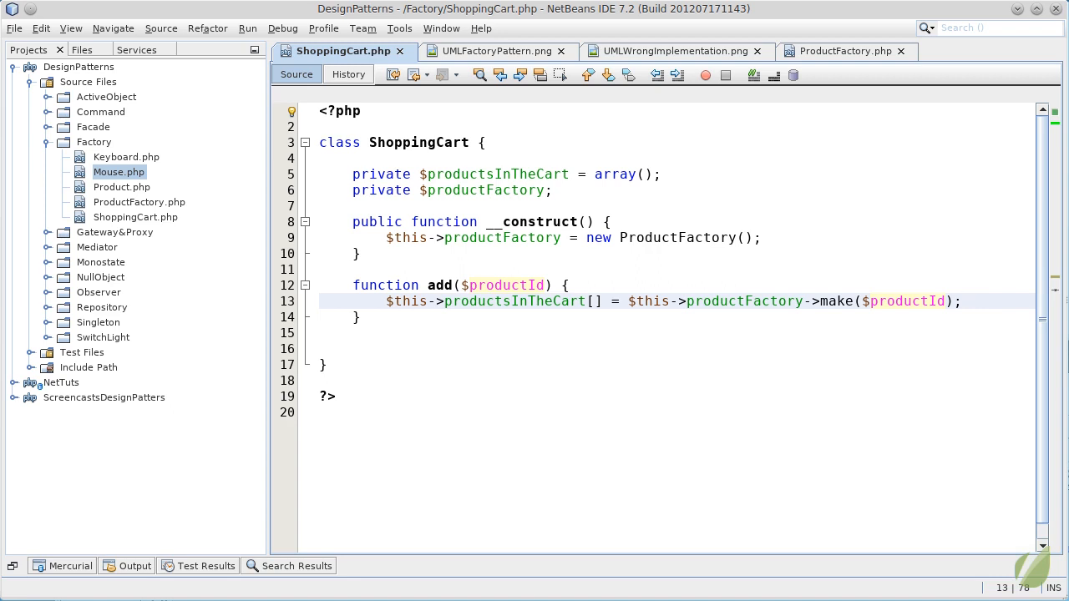
pyautogui.click(962, 301)
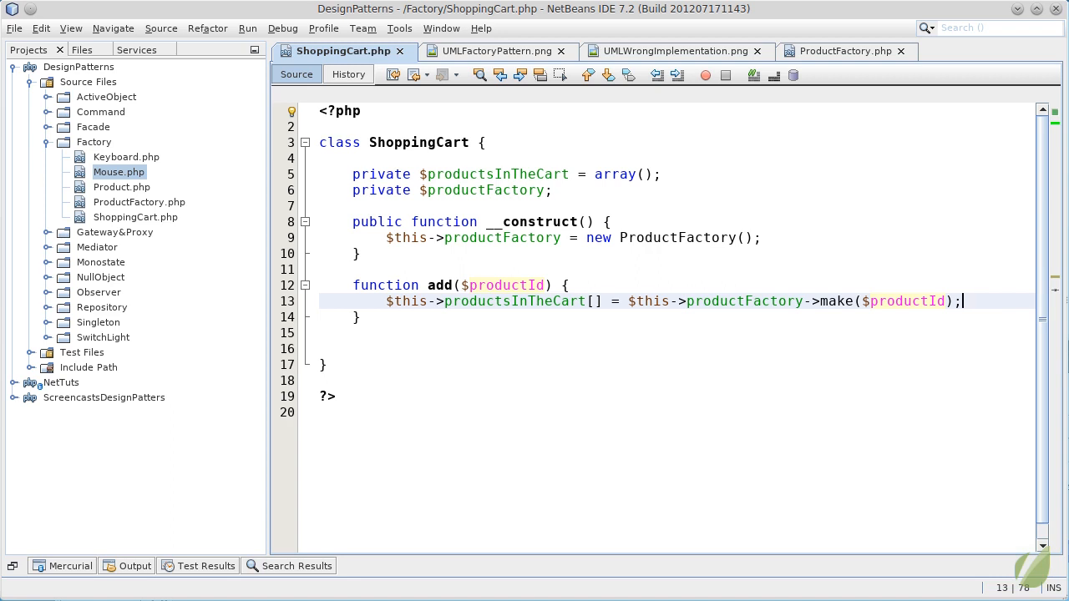